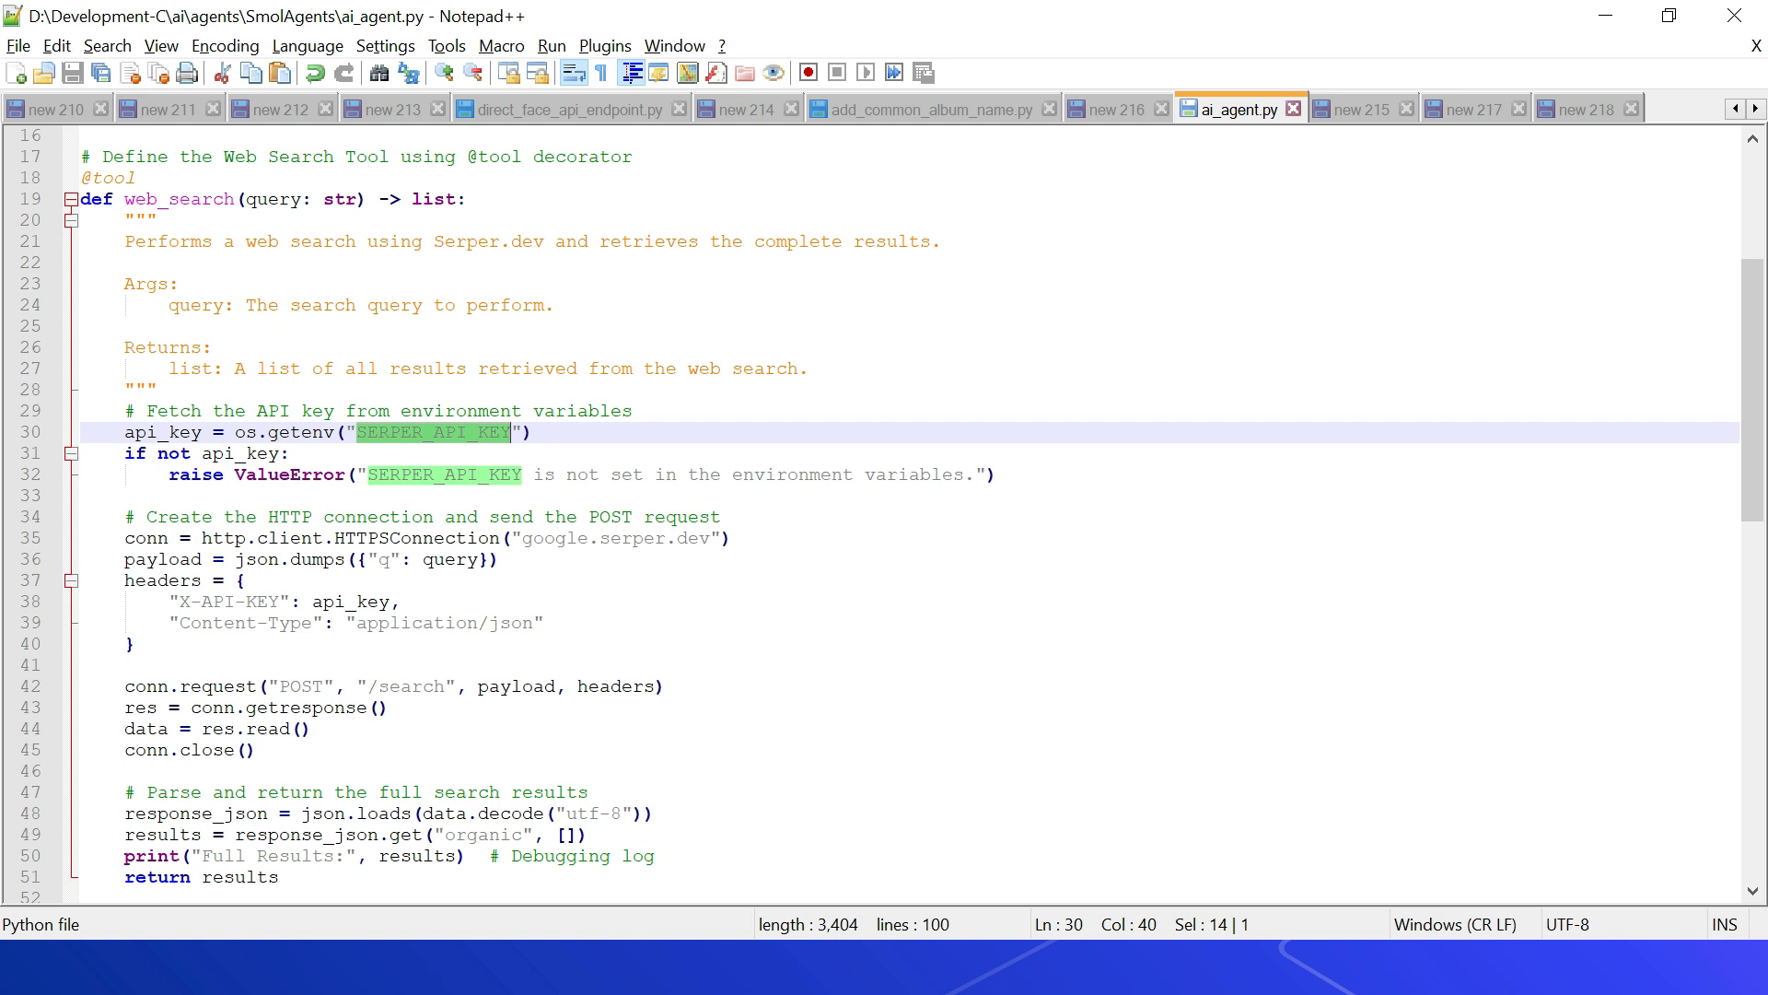
# Scroll through the Command Prompt output while python ai_agent.py runs its web searches.
pyautogui.scroll(3)
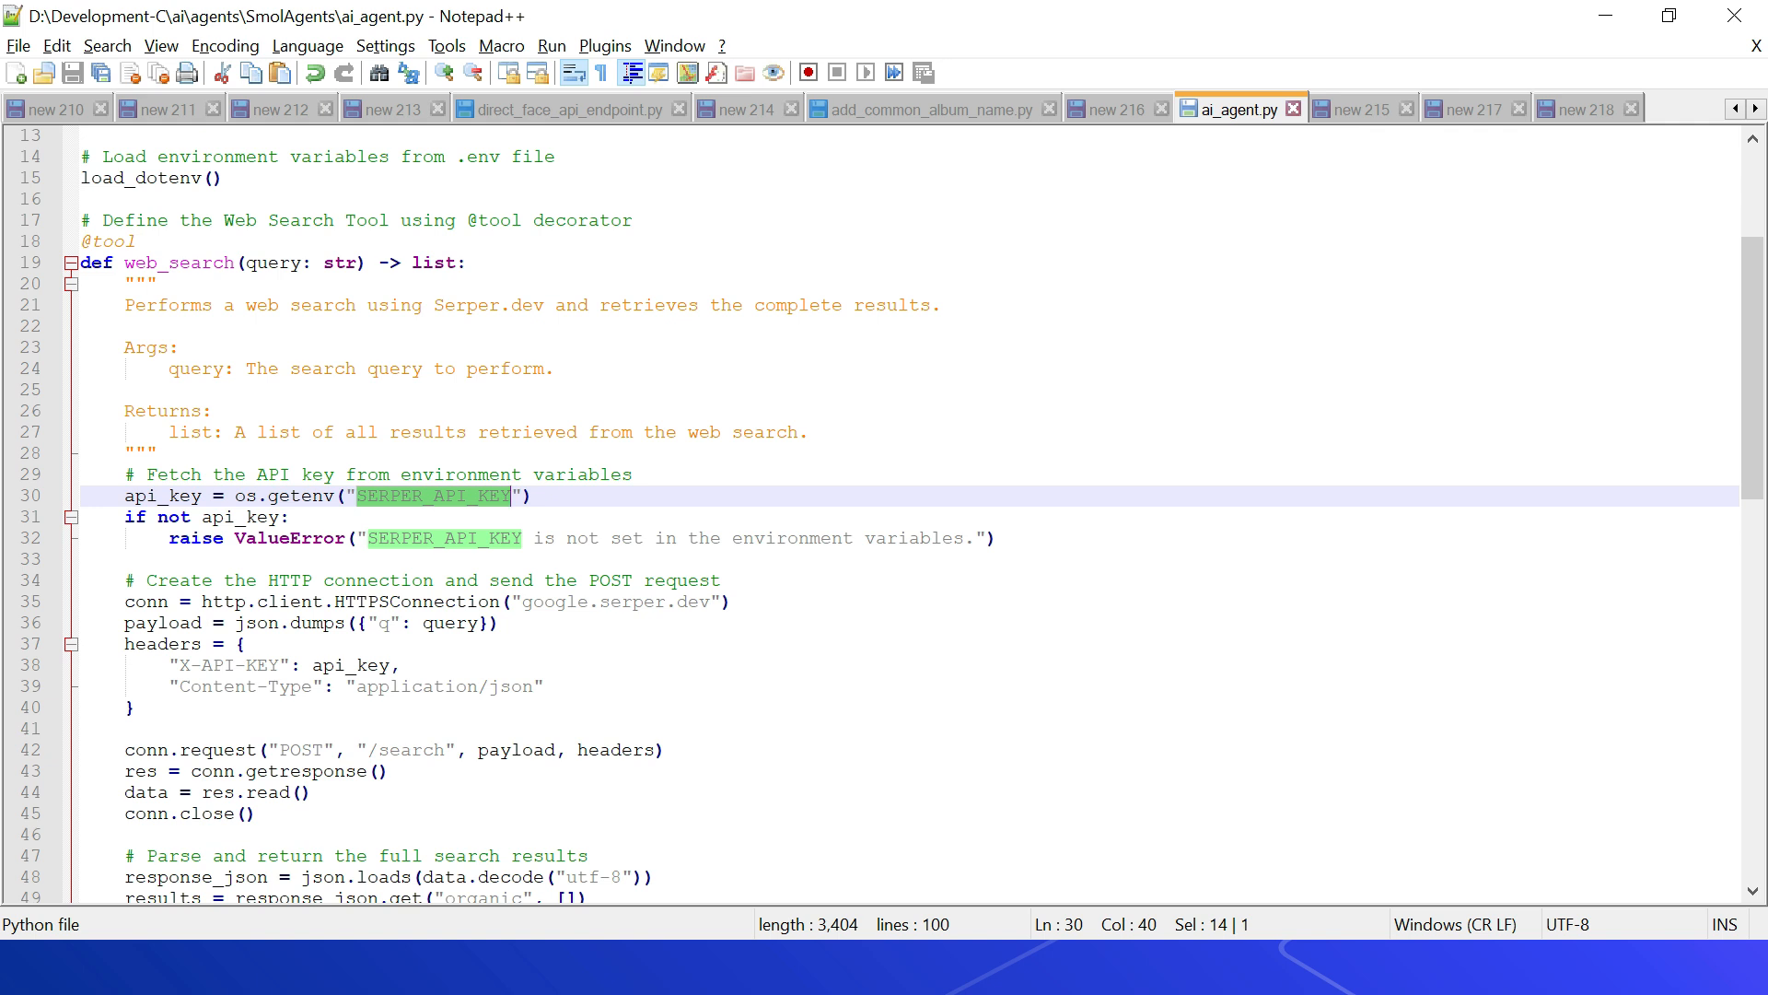
pyautogui.scroll(-3)
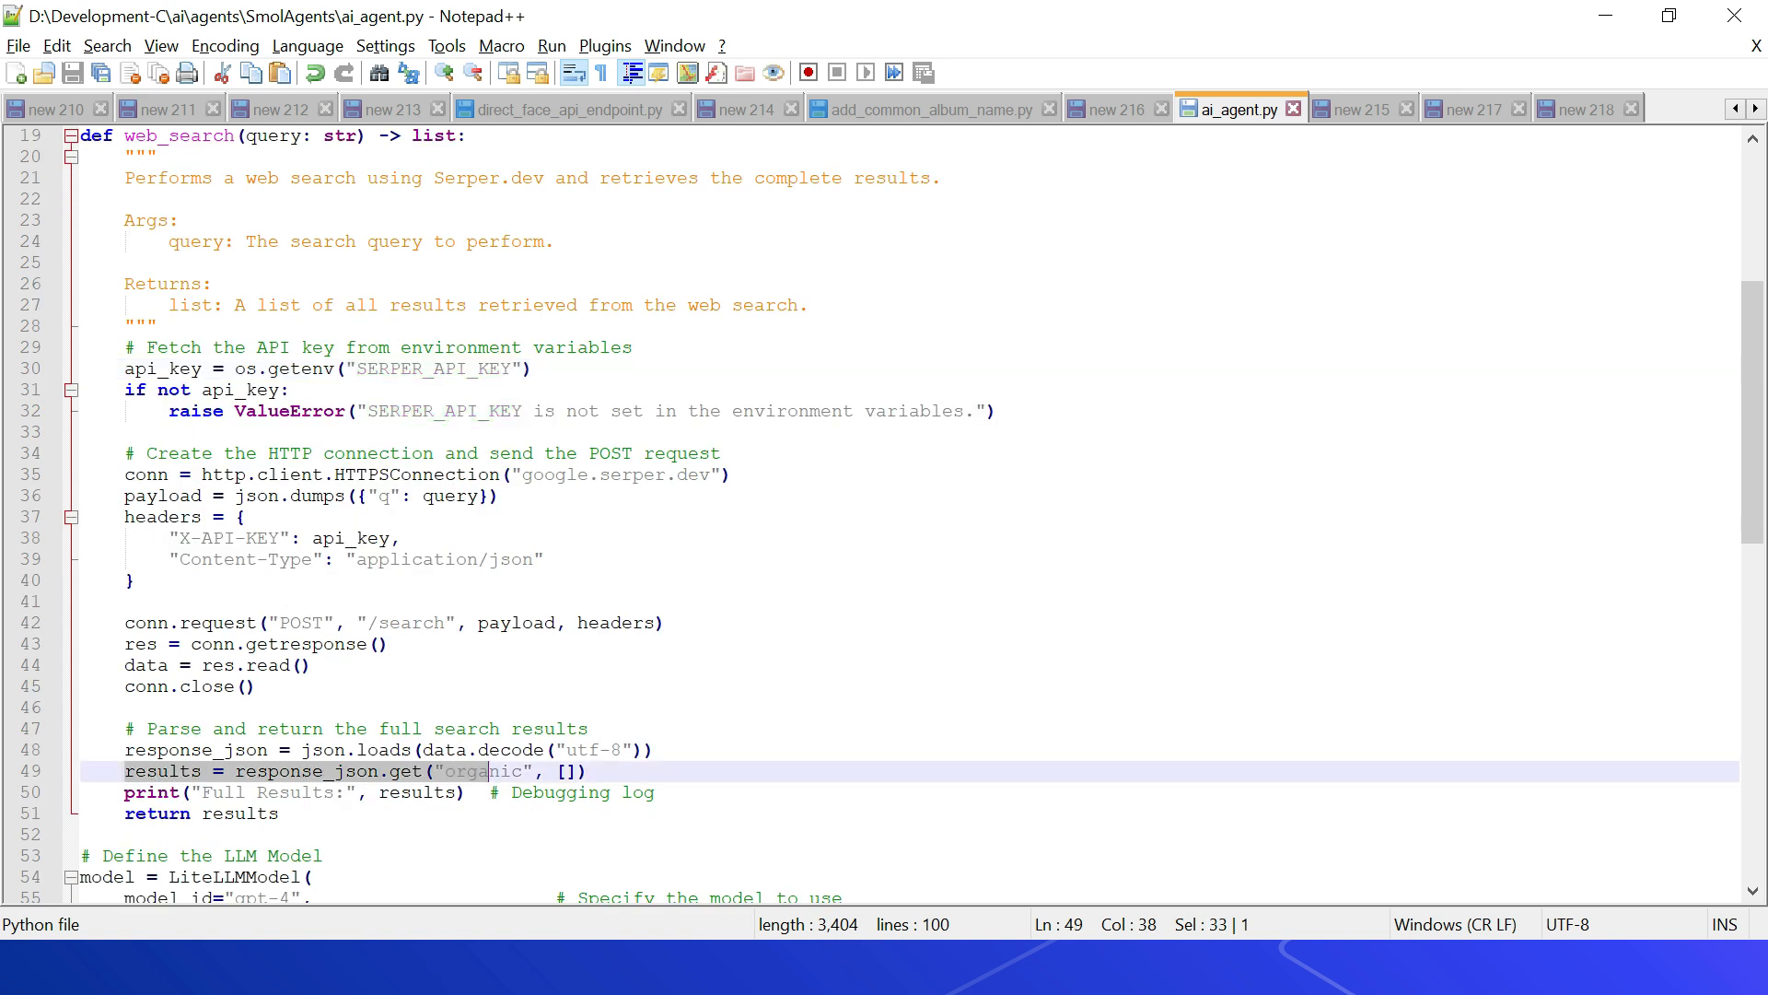
pyautogui.scroll(-3)
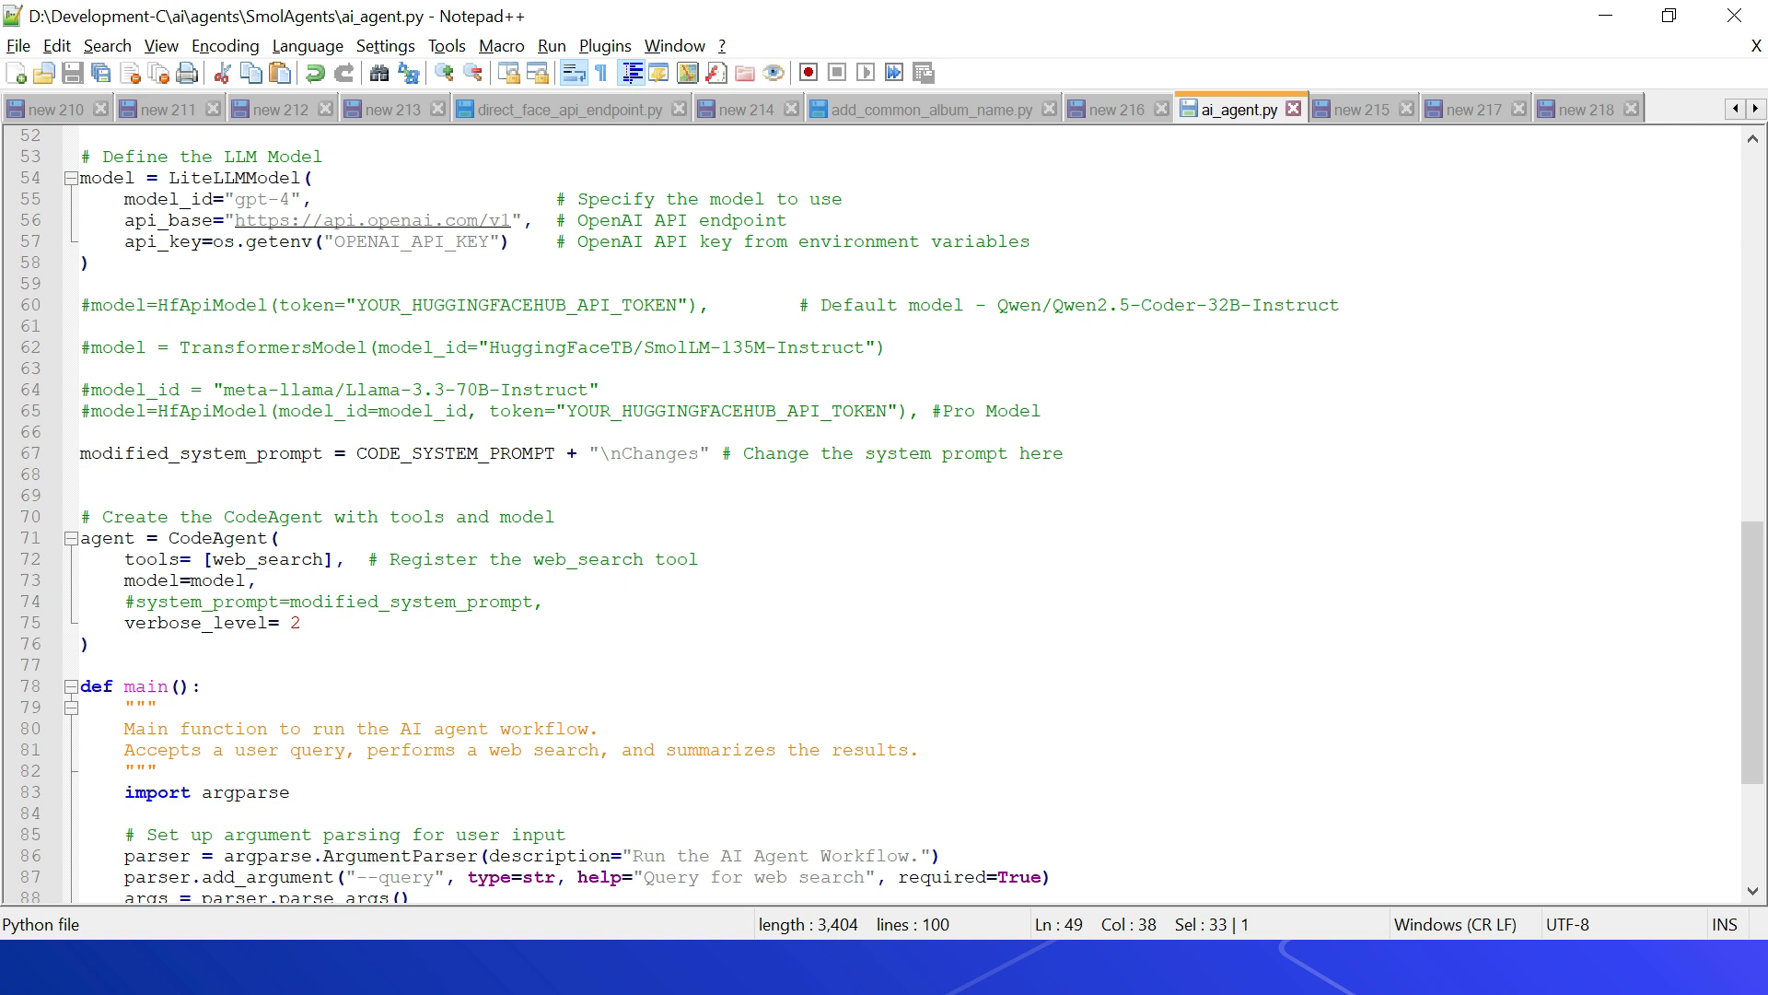
pyautogui.scroll(-3)
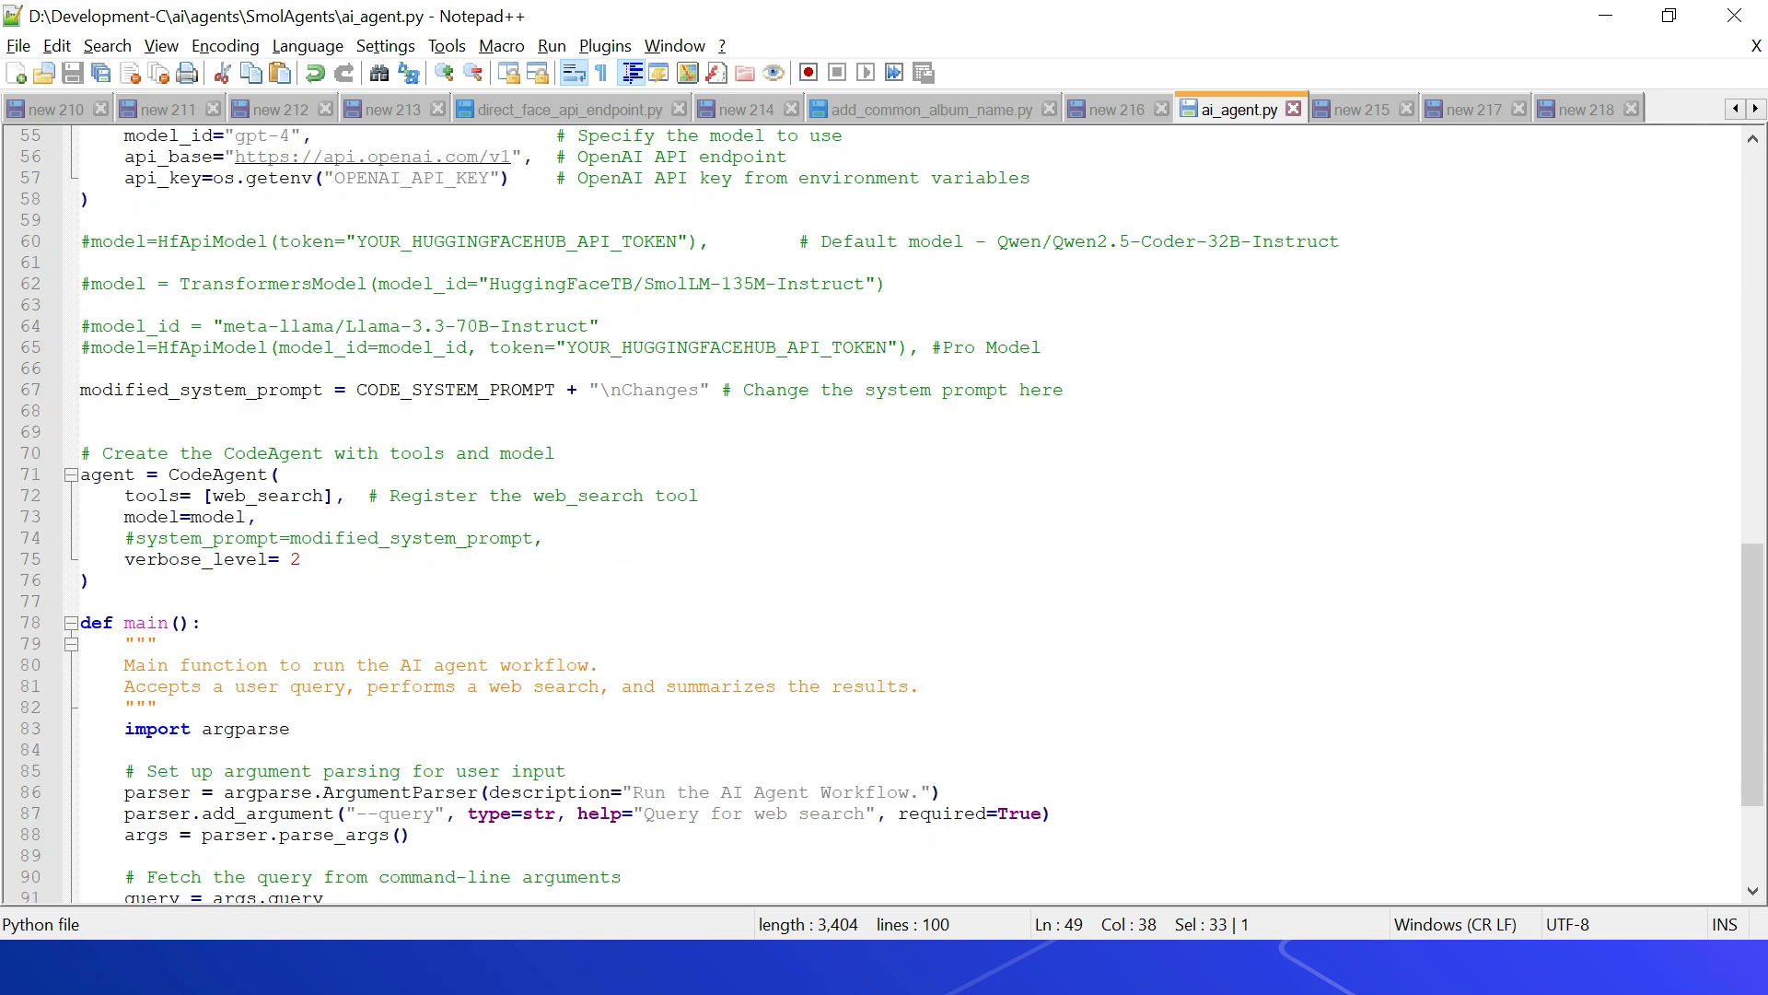
pyautogui.scroll(-3)
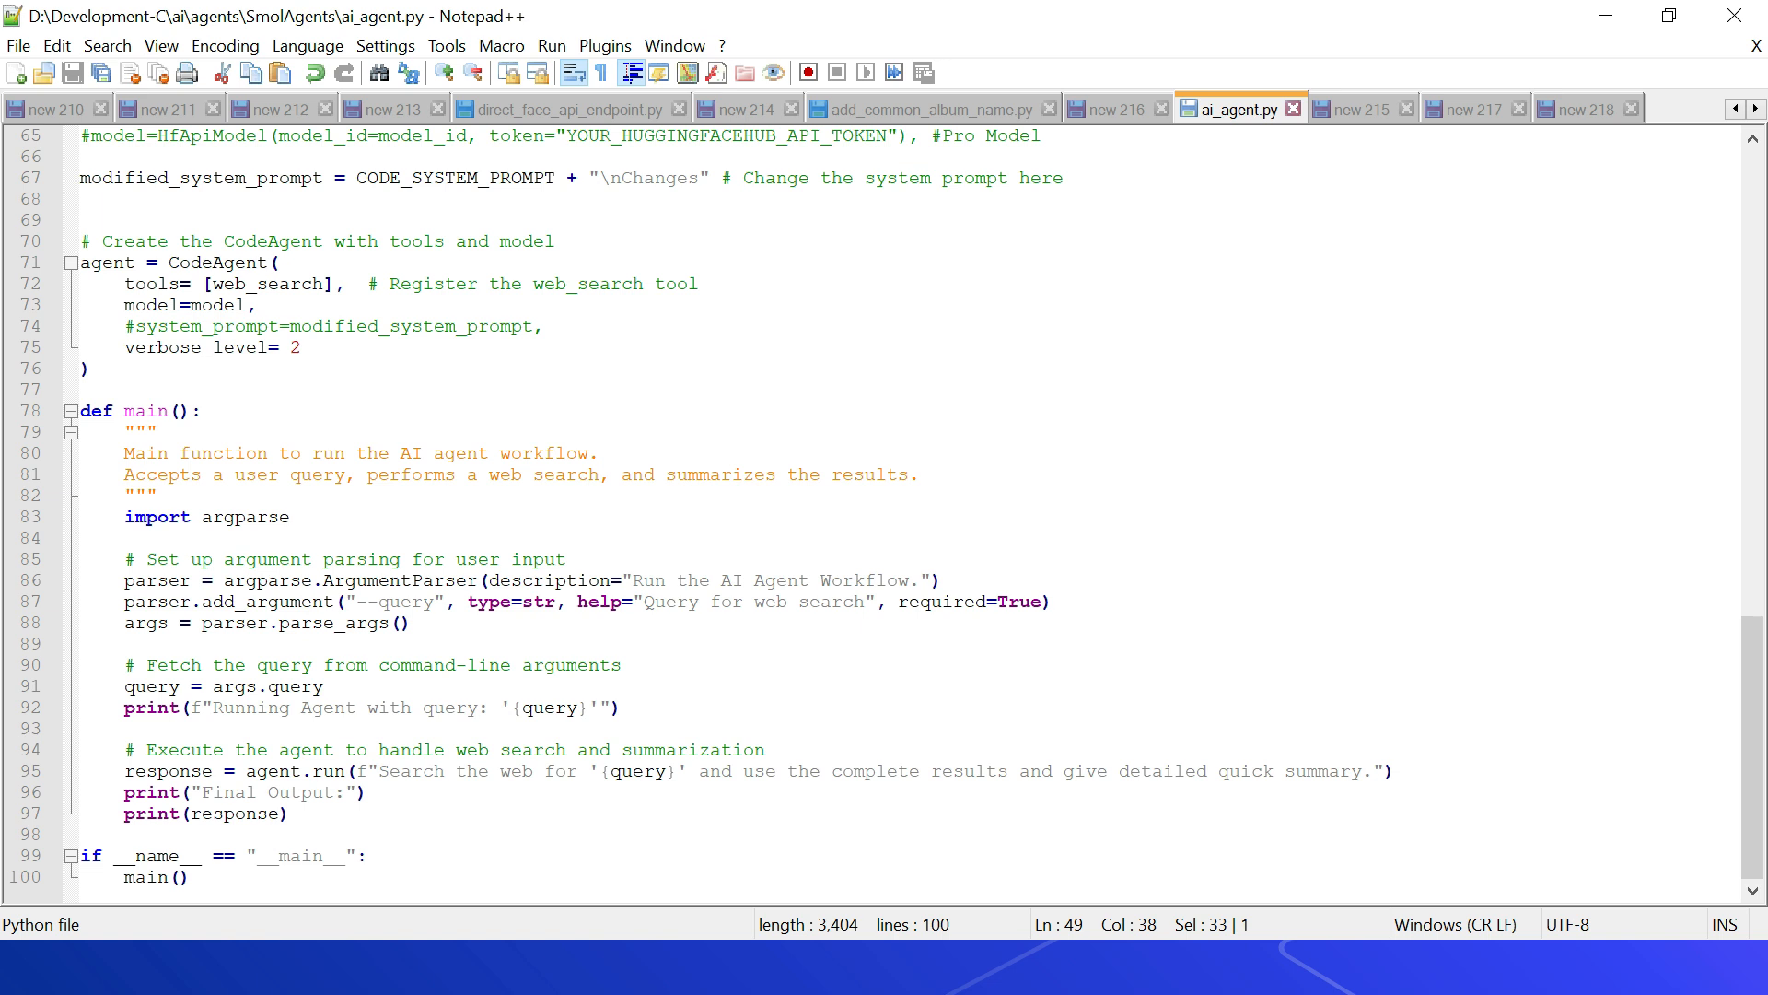
pyautogui.doubleClick(272, 772)
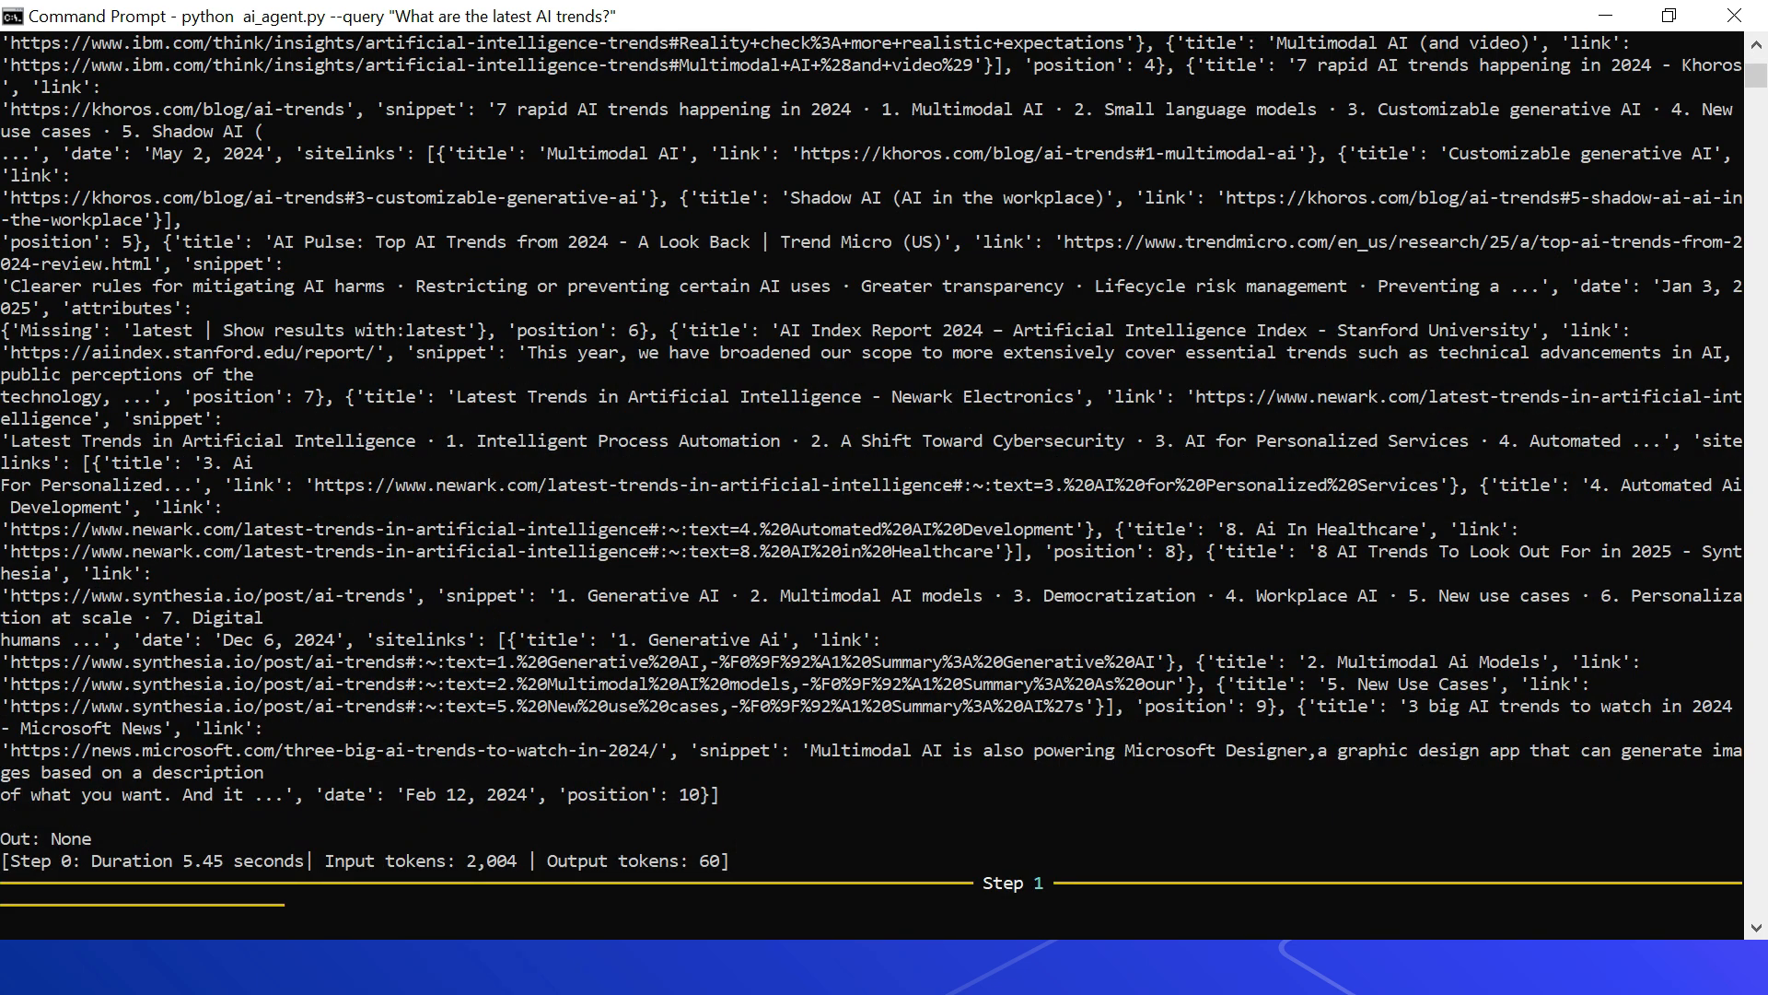
# Scroll down to the agent's final summary of five AI trends, including generative and multimodal AI.
pyautogui.scroll(-3)
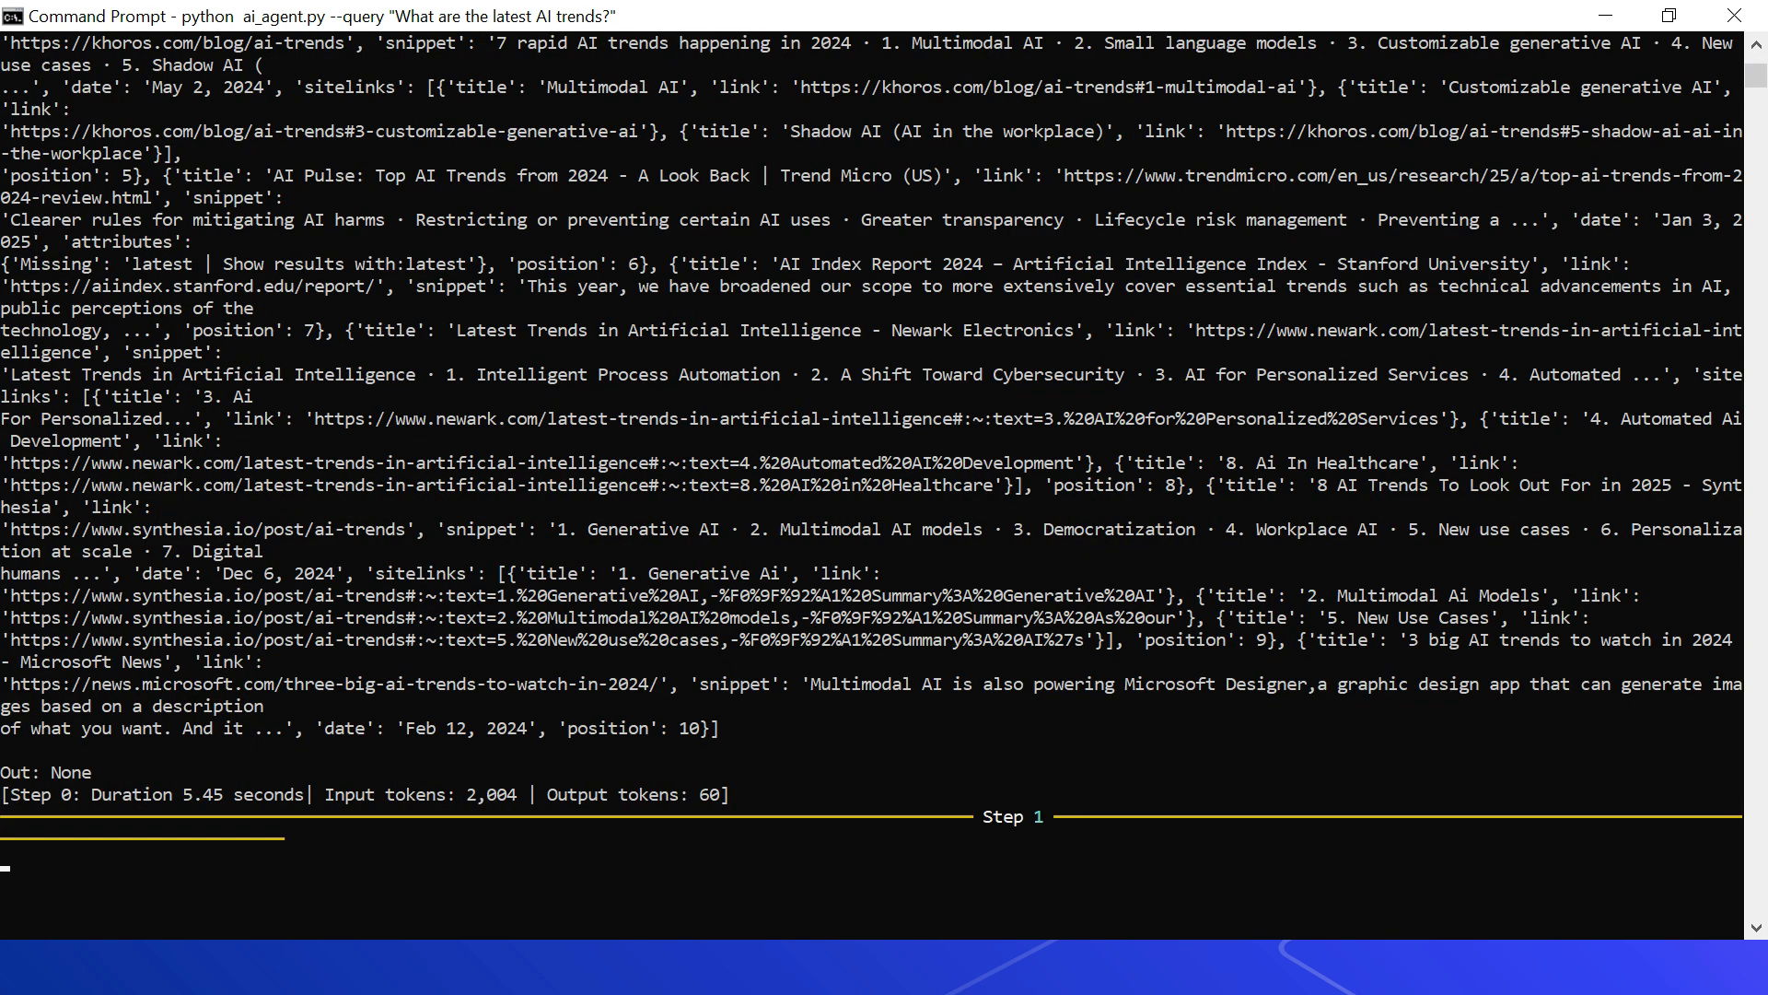
pyautogui.scroll(-3)
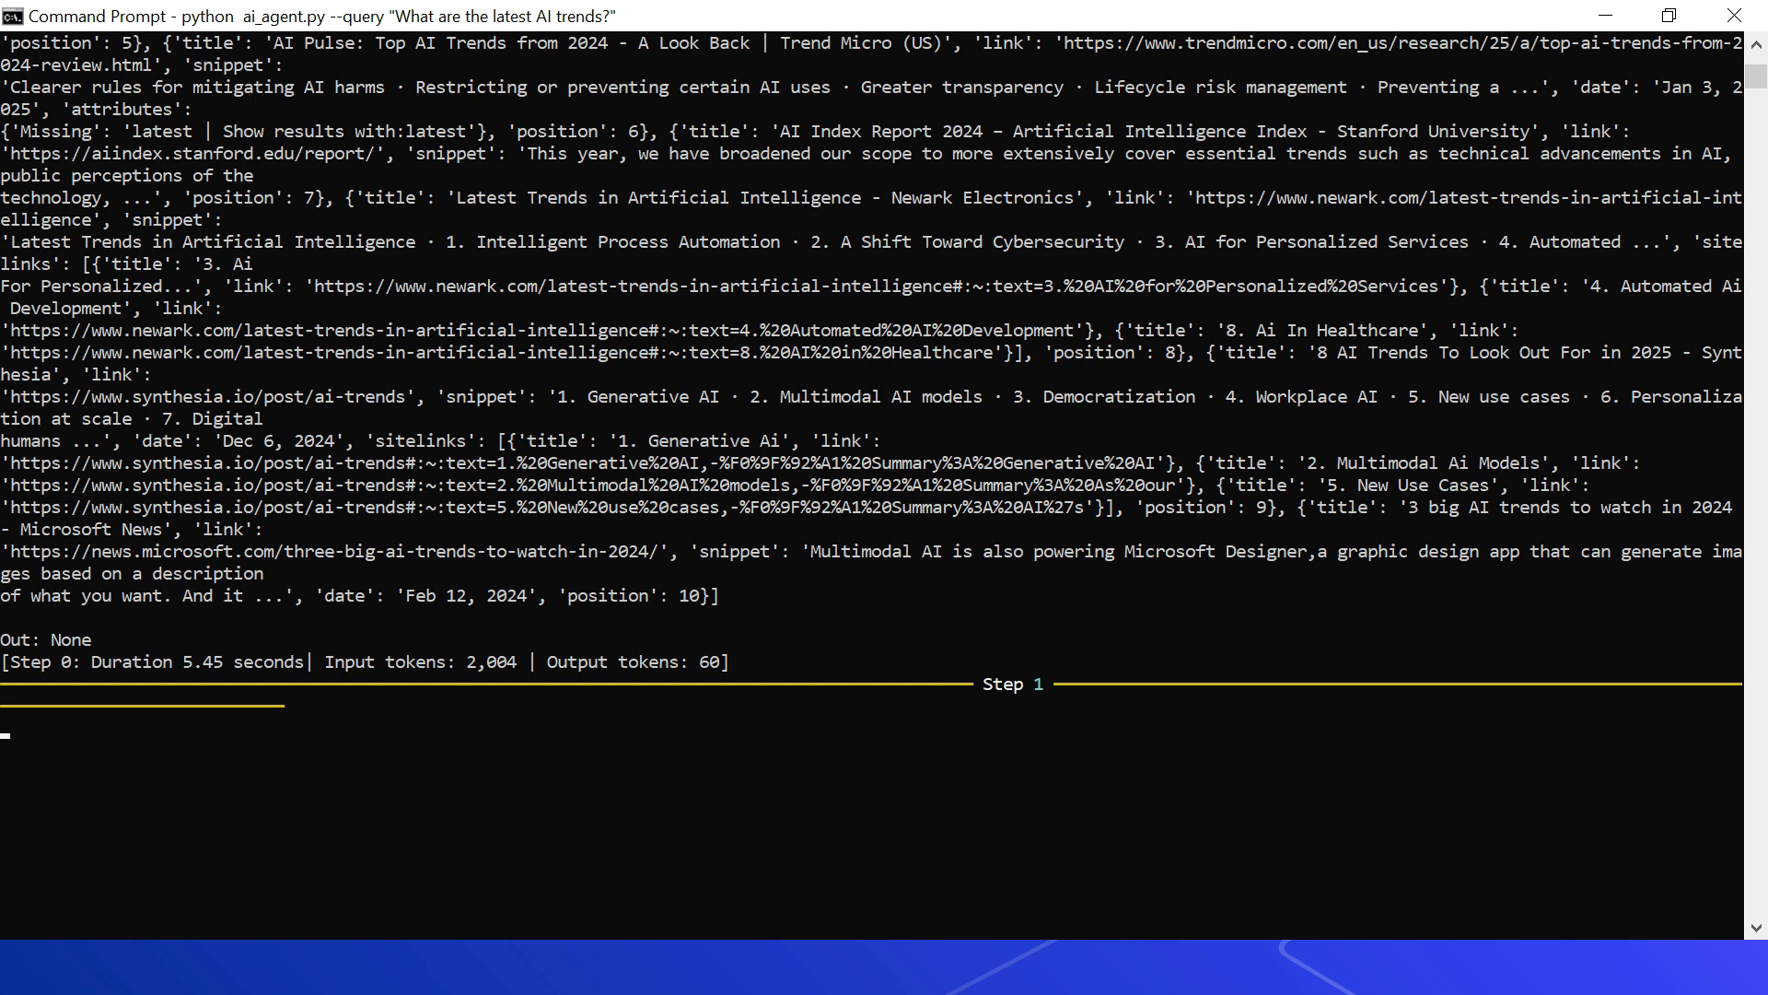
pyautogui.scroll(-3)
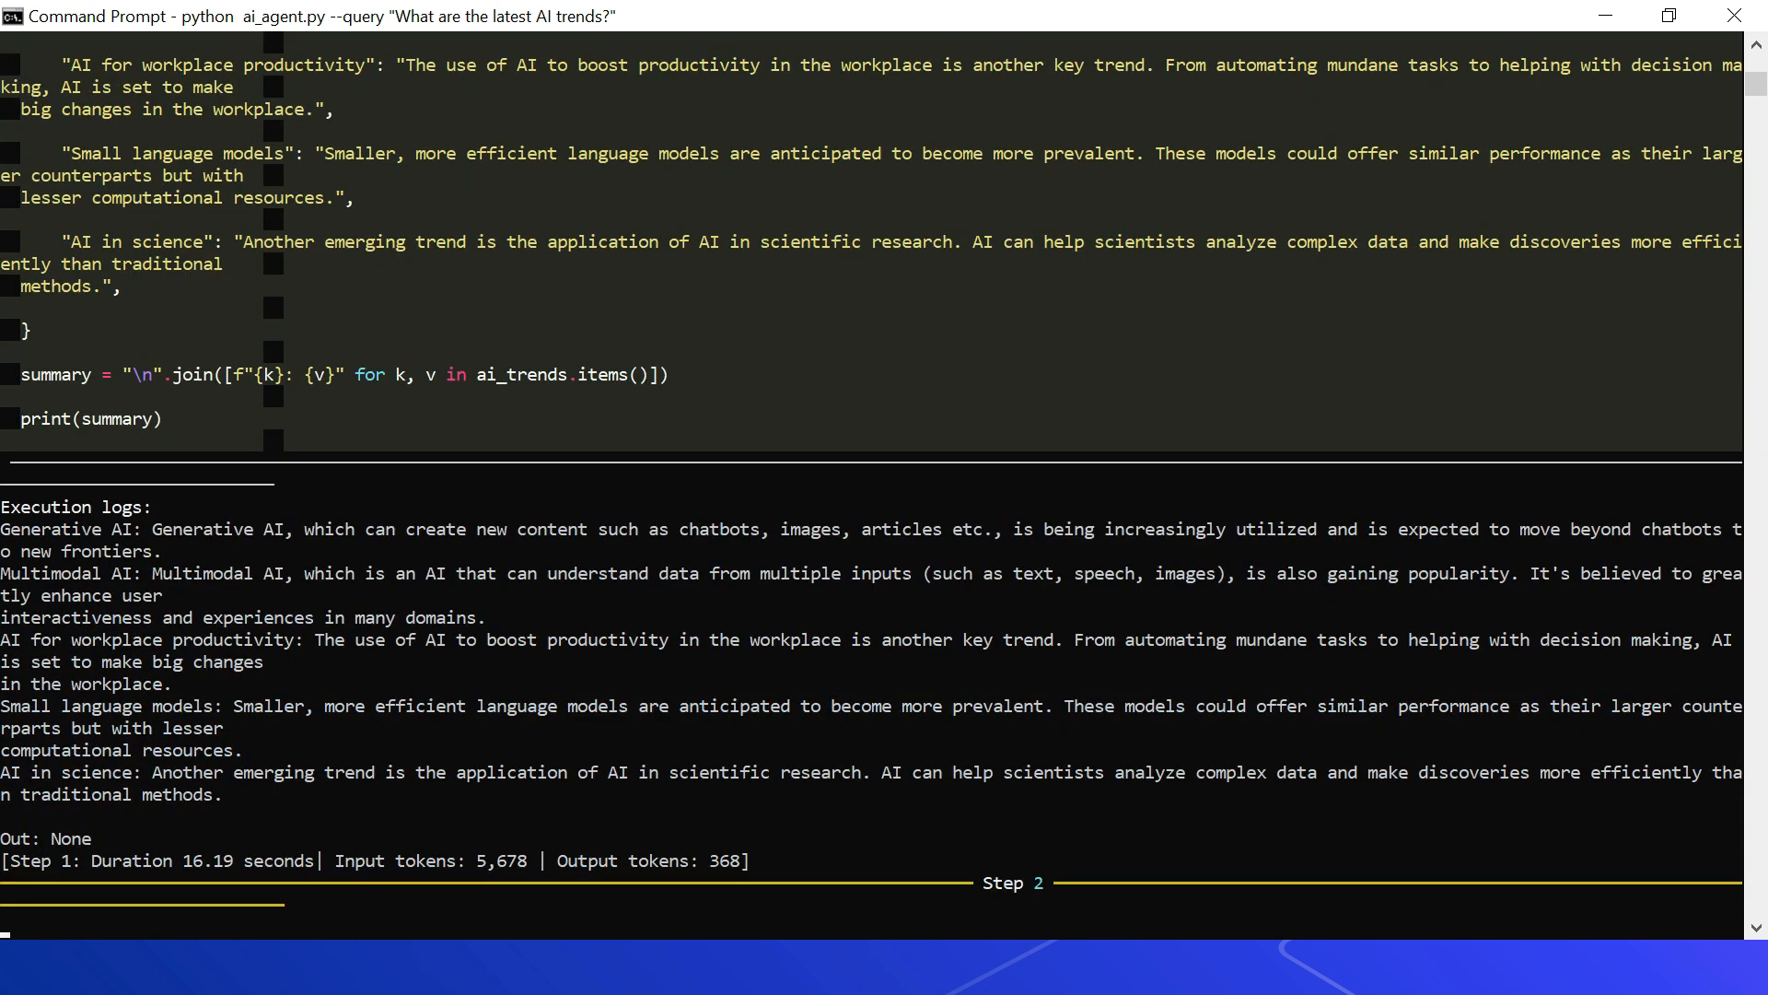
pyautogui.scroll(-3)
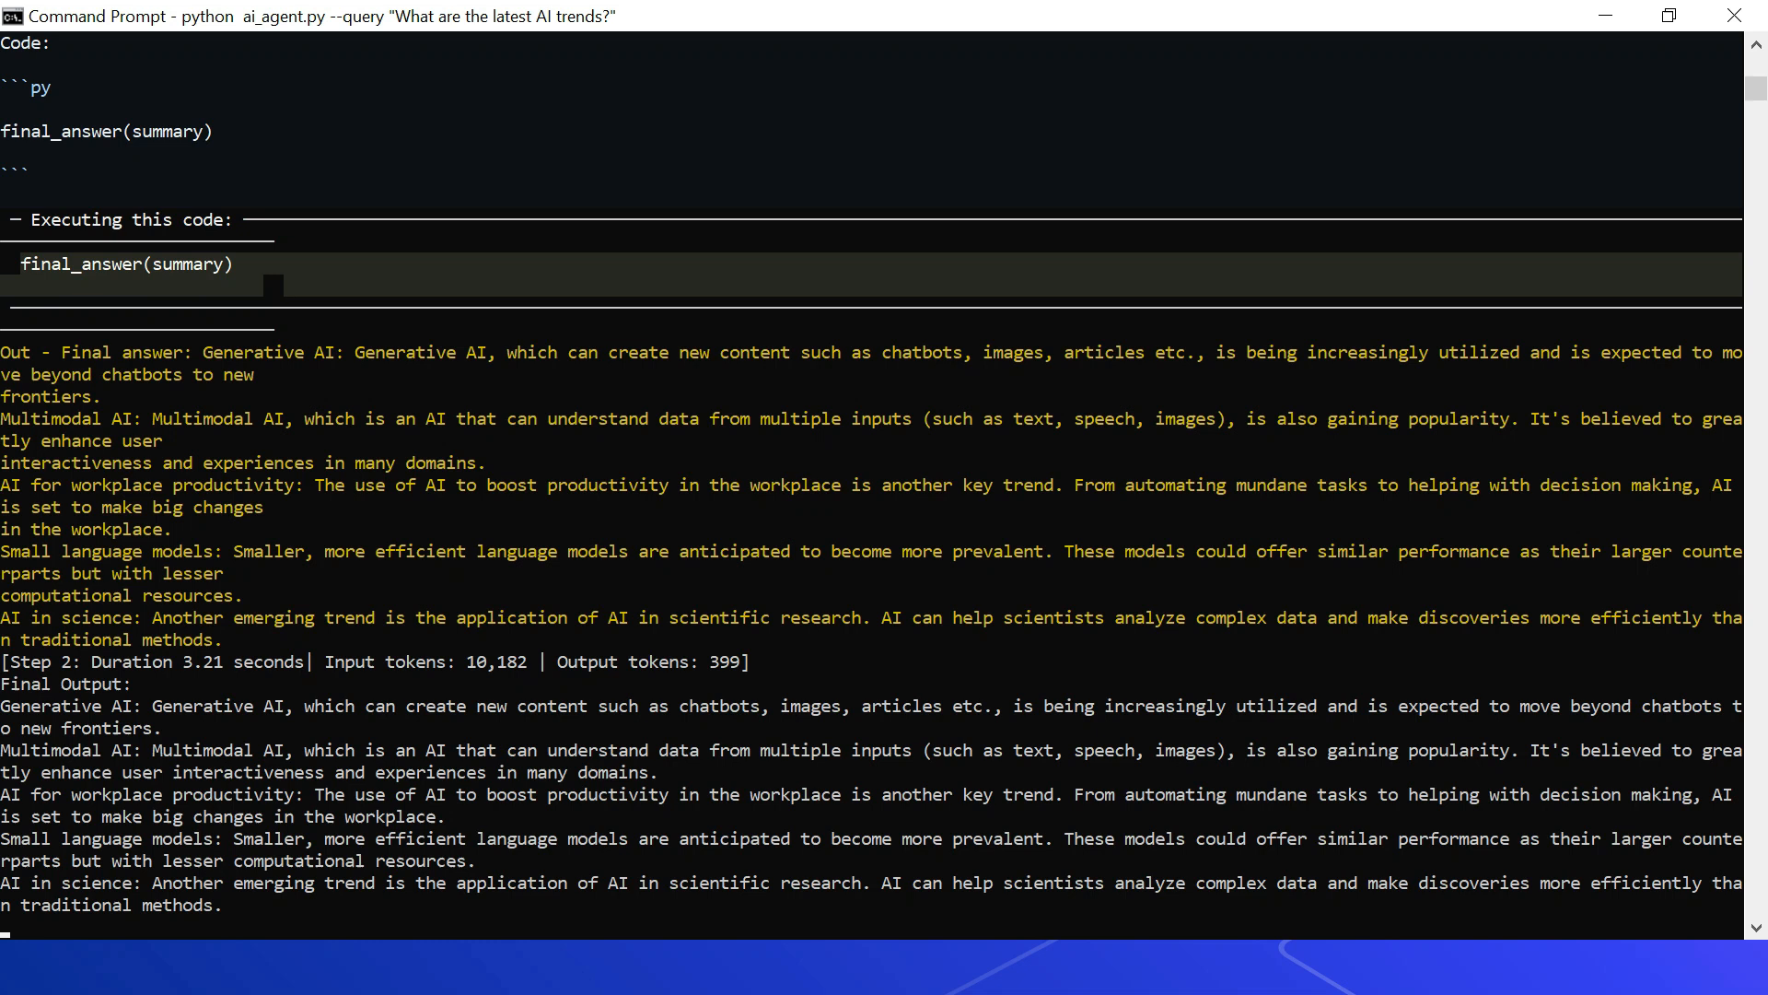
pyautogui.scroll(-3)
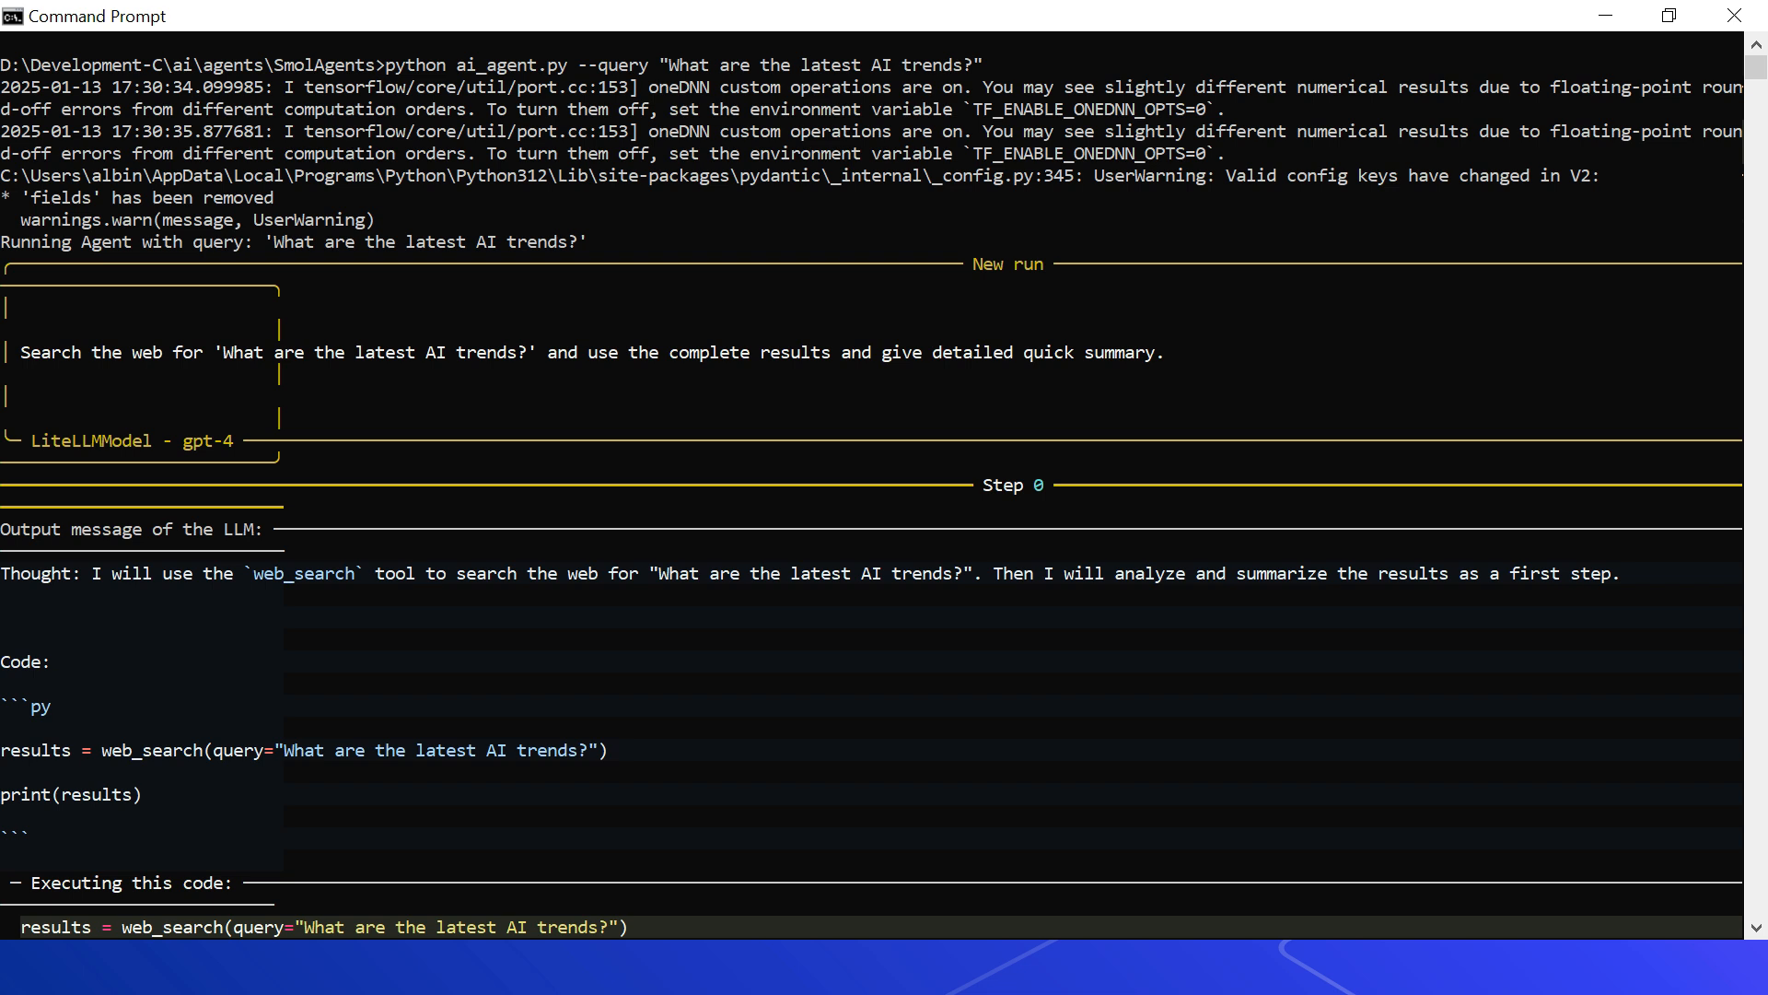
pyautogui.scroll(-3)
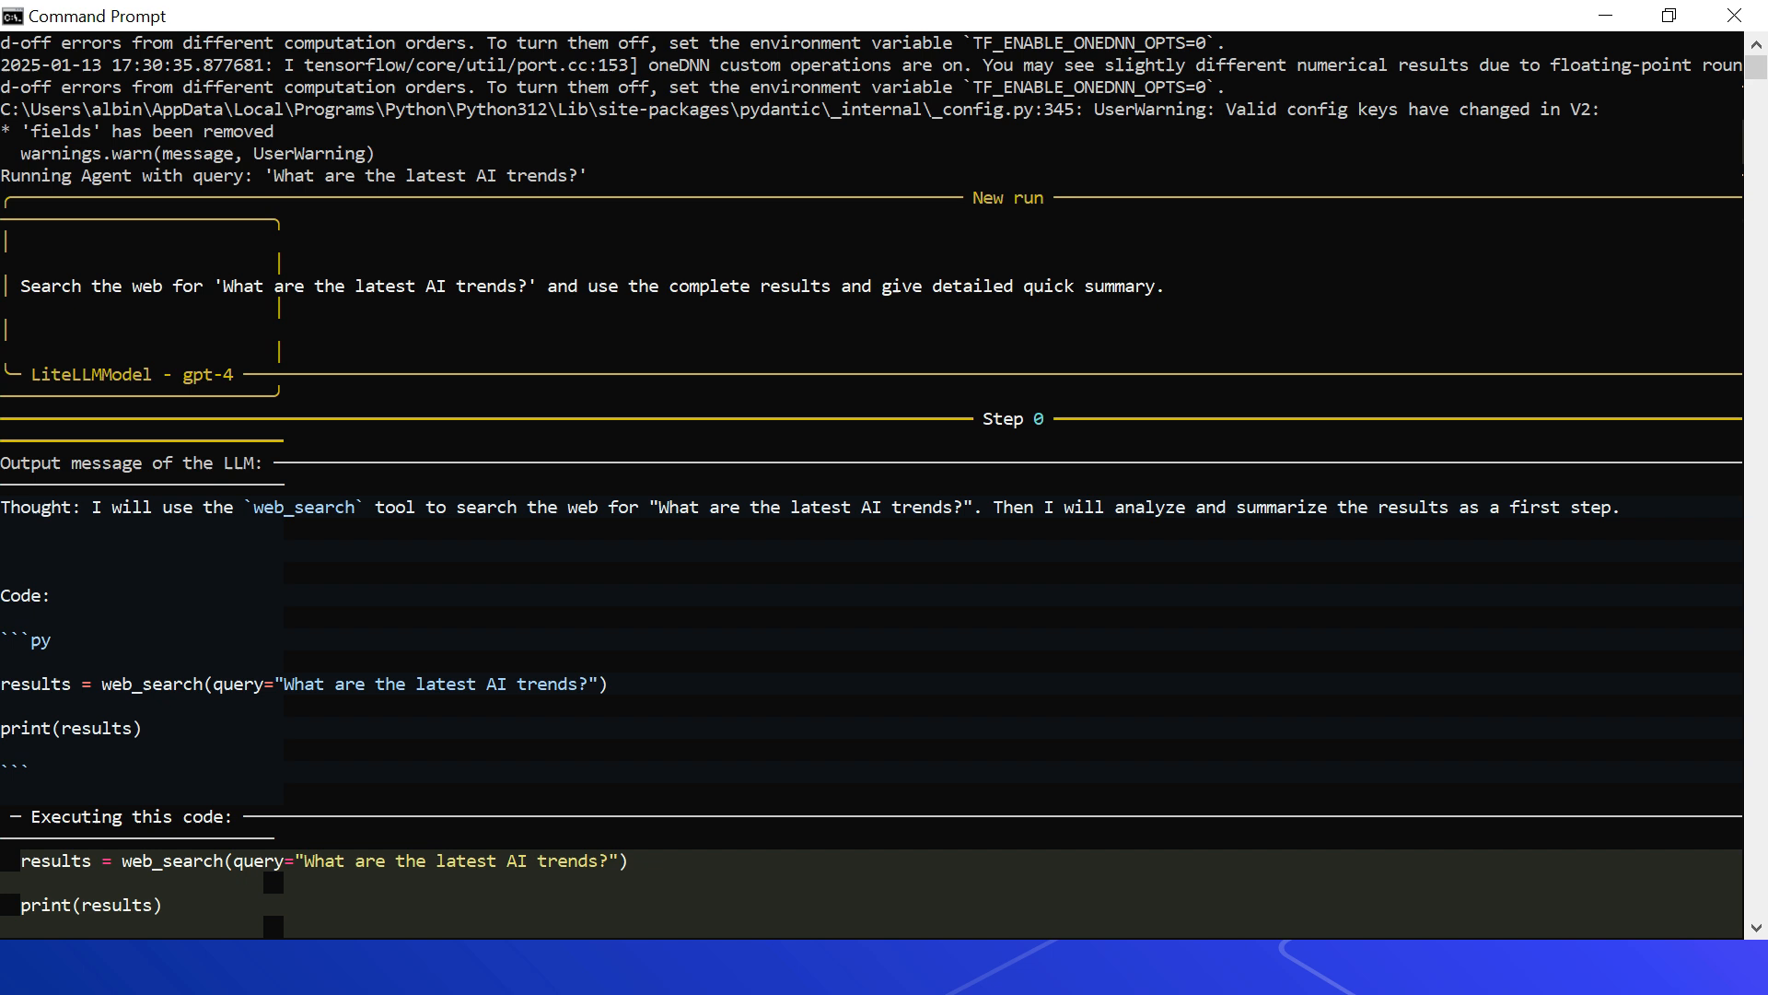
pyautogui.scroll(-3)
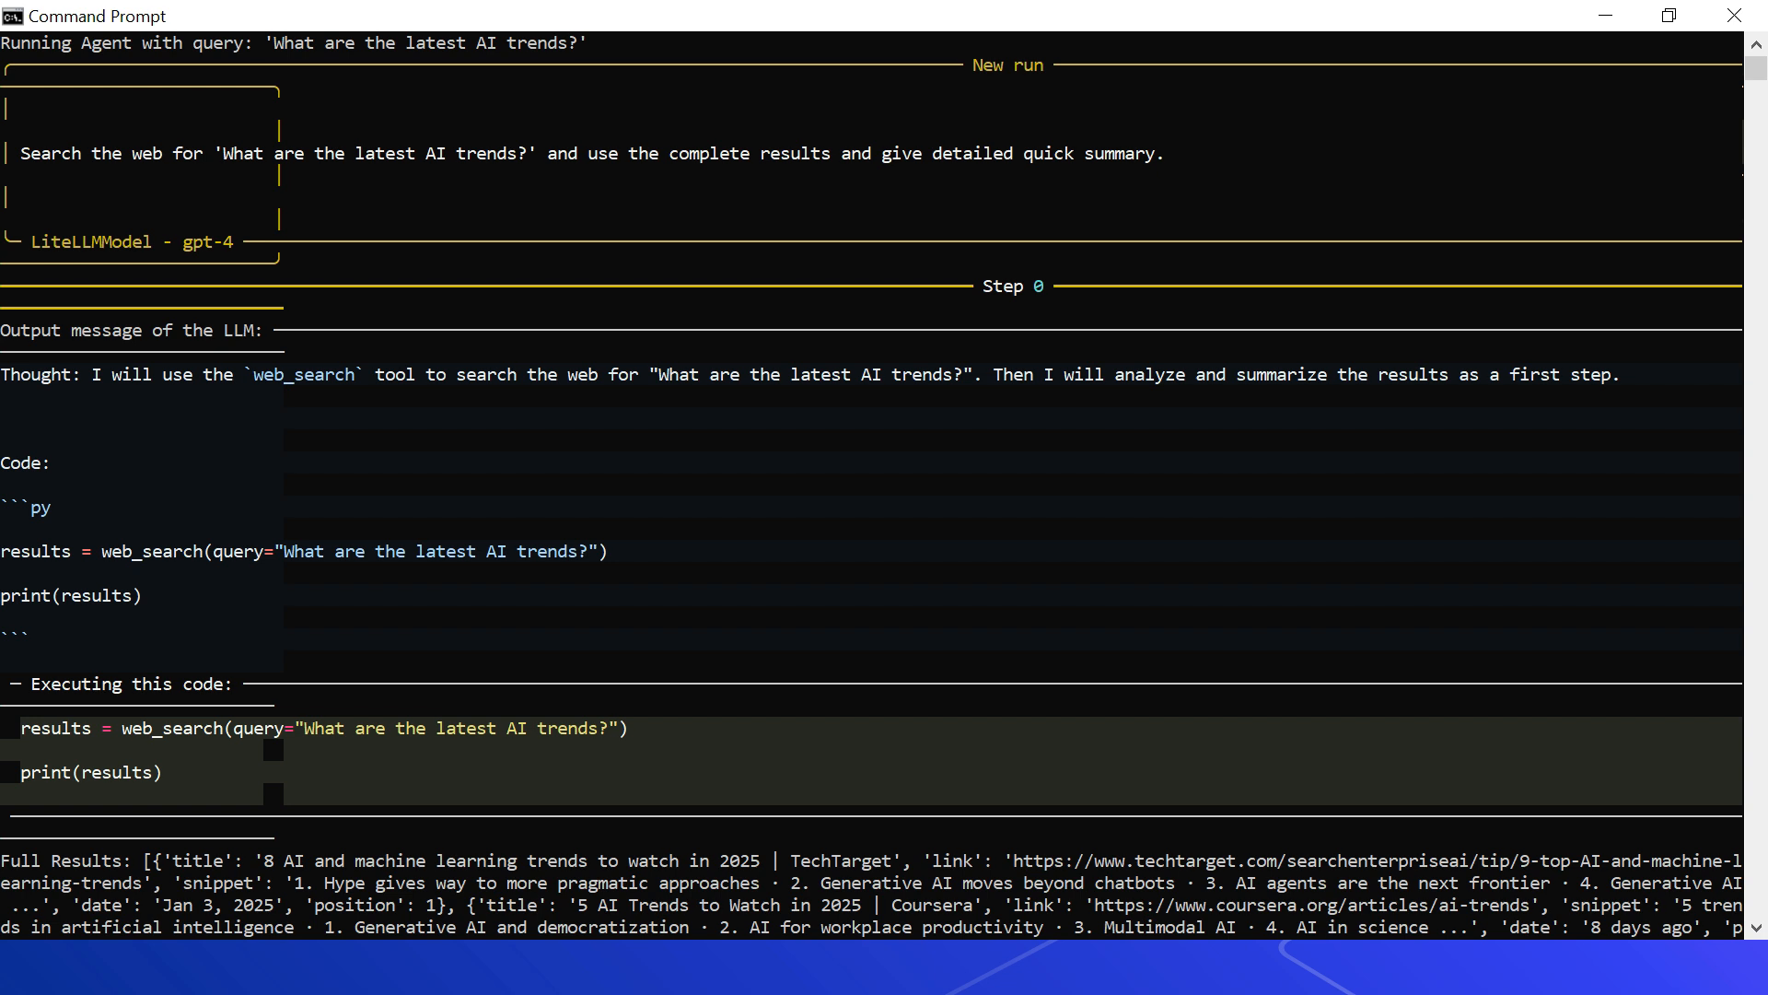
pyautogui.scroll(-3)
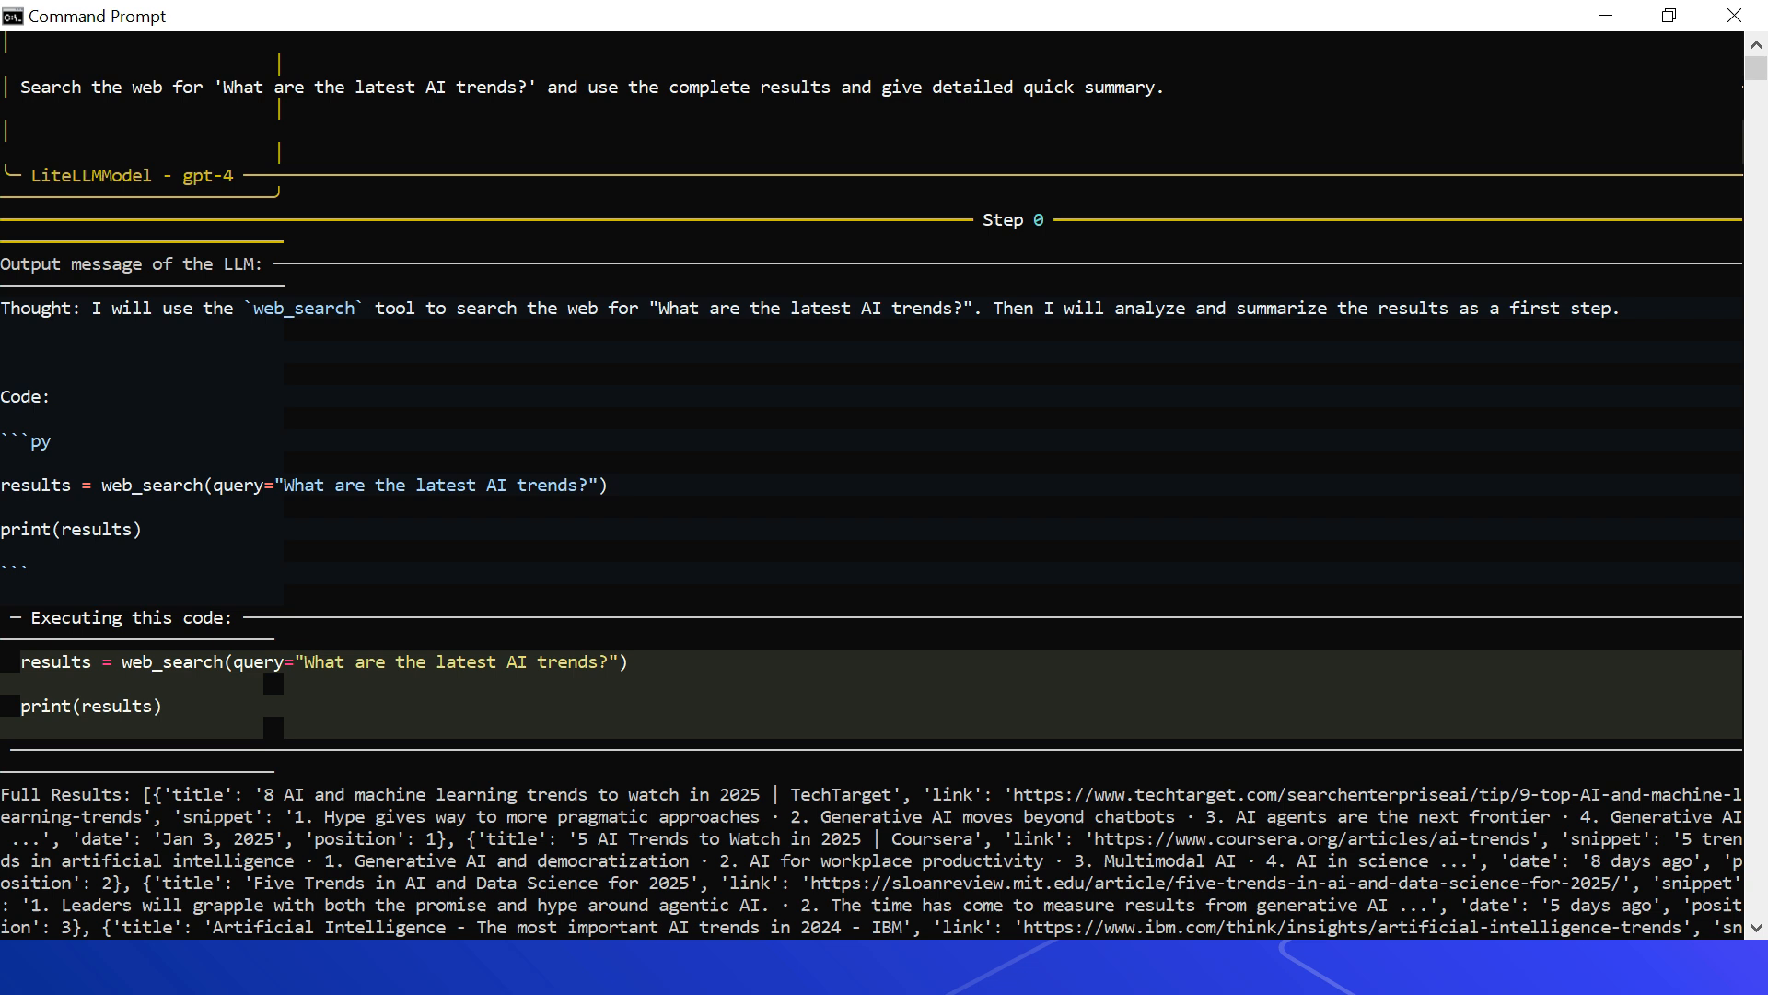
pyautogui.scroll(-3)
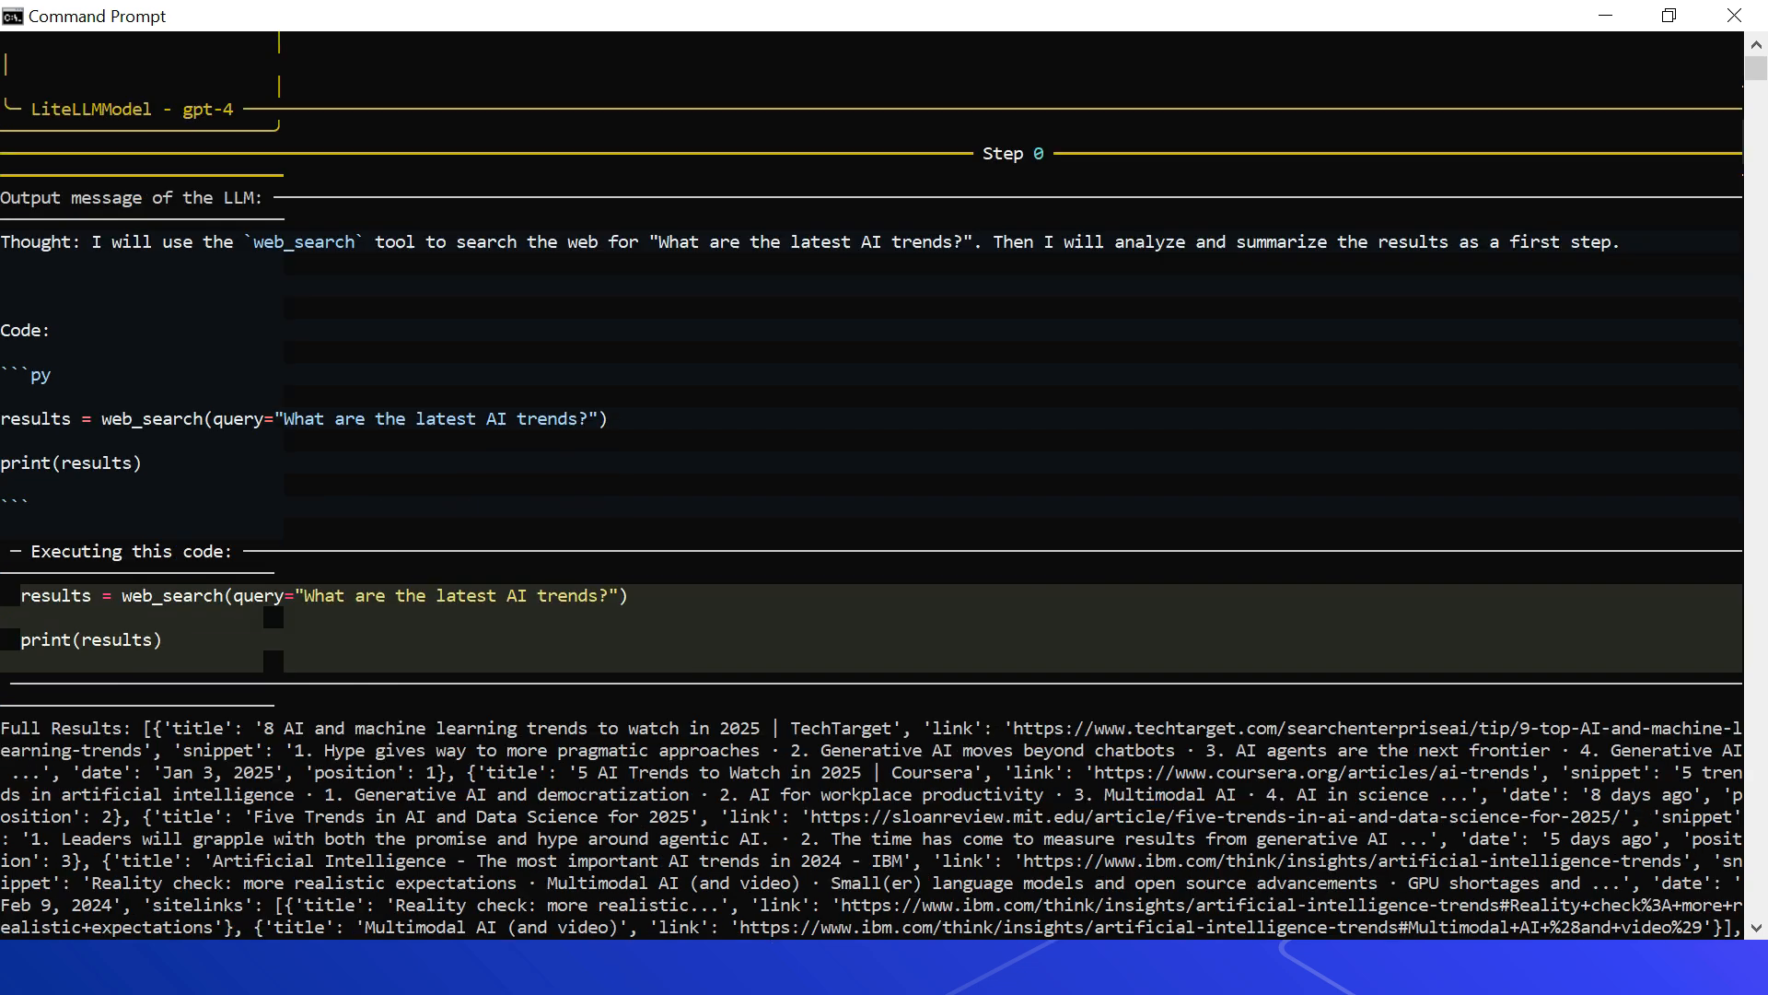
pyautogui.scroll(-3)
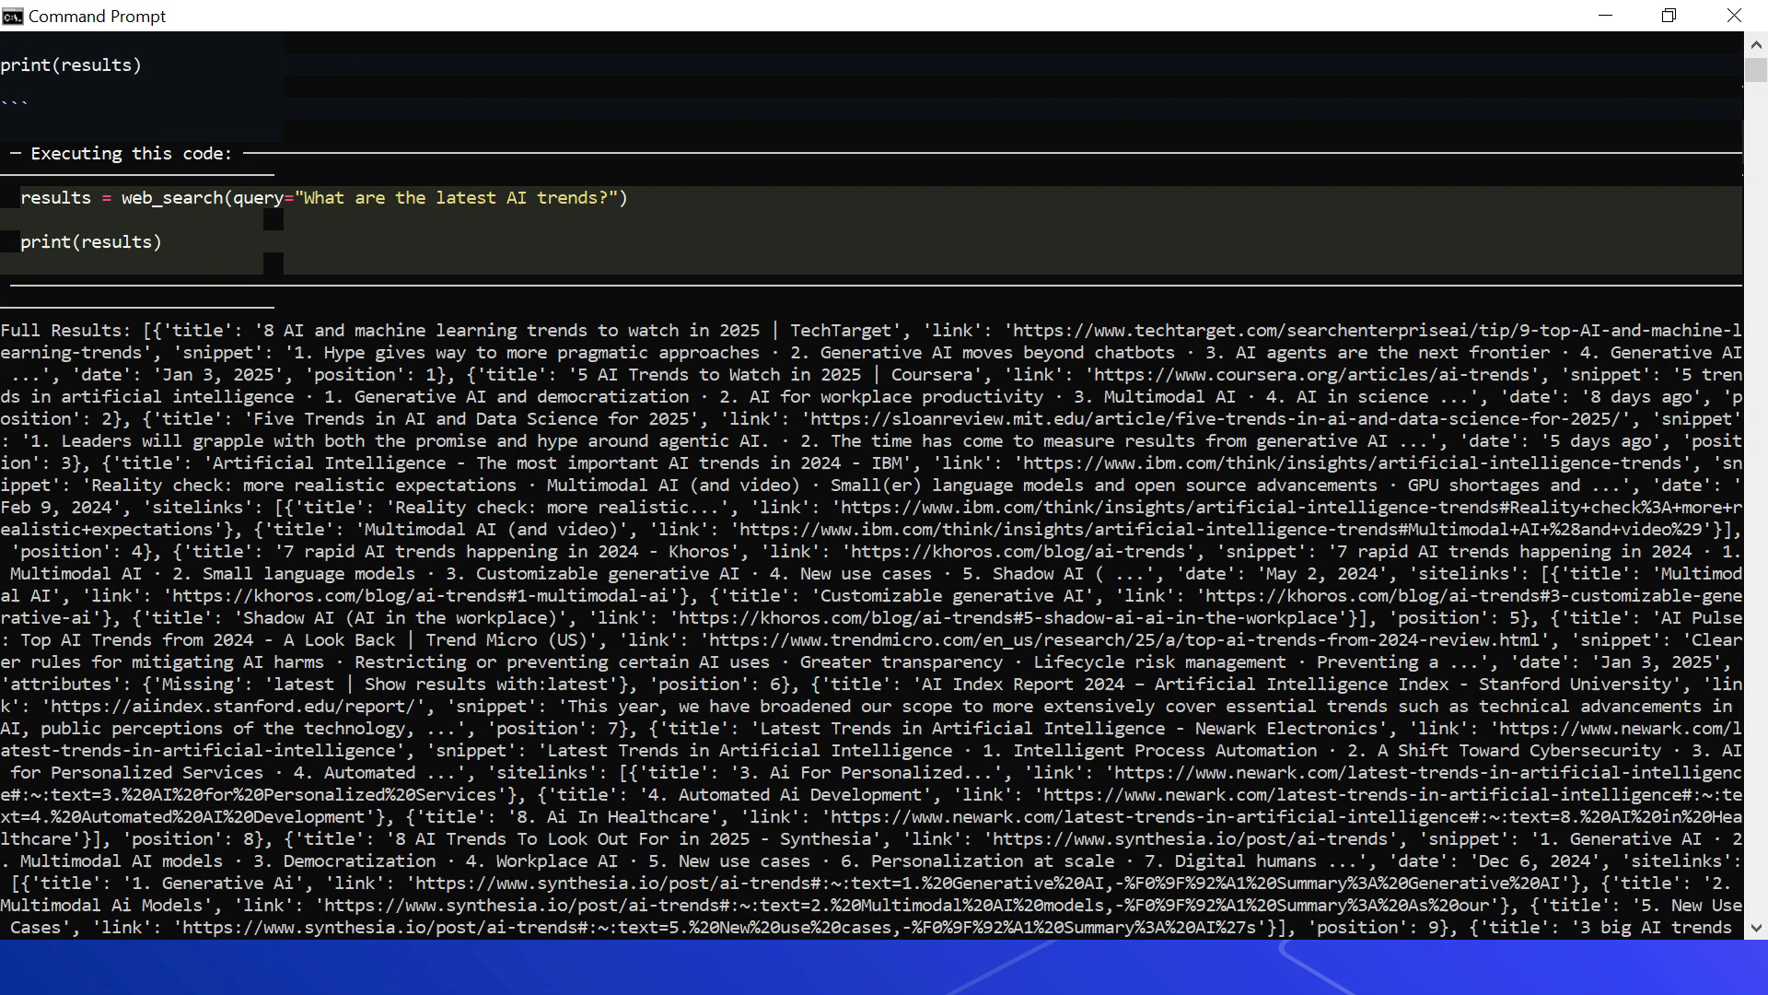
pyautogui.scroll(-3)
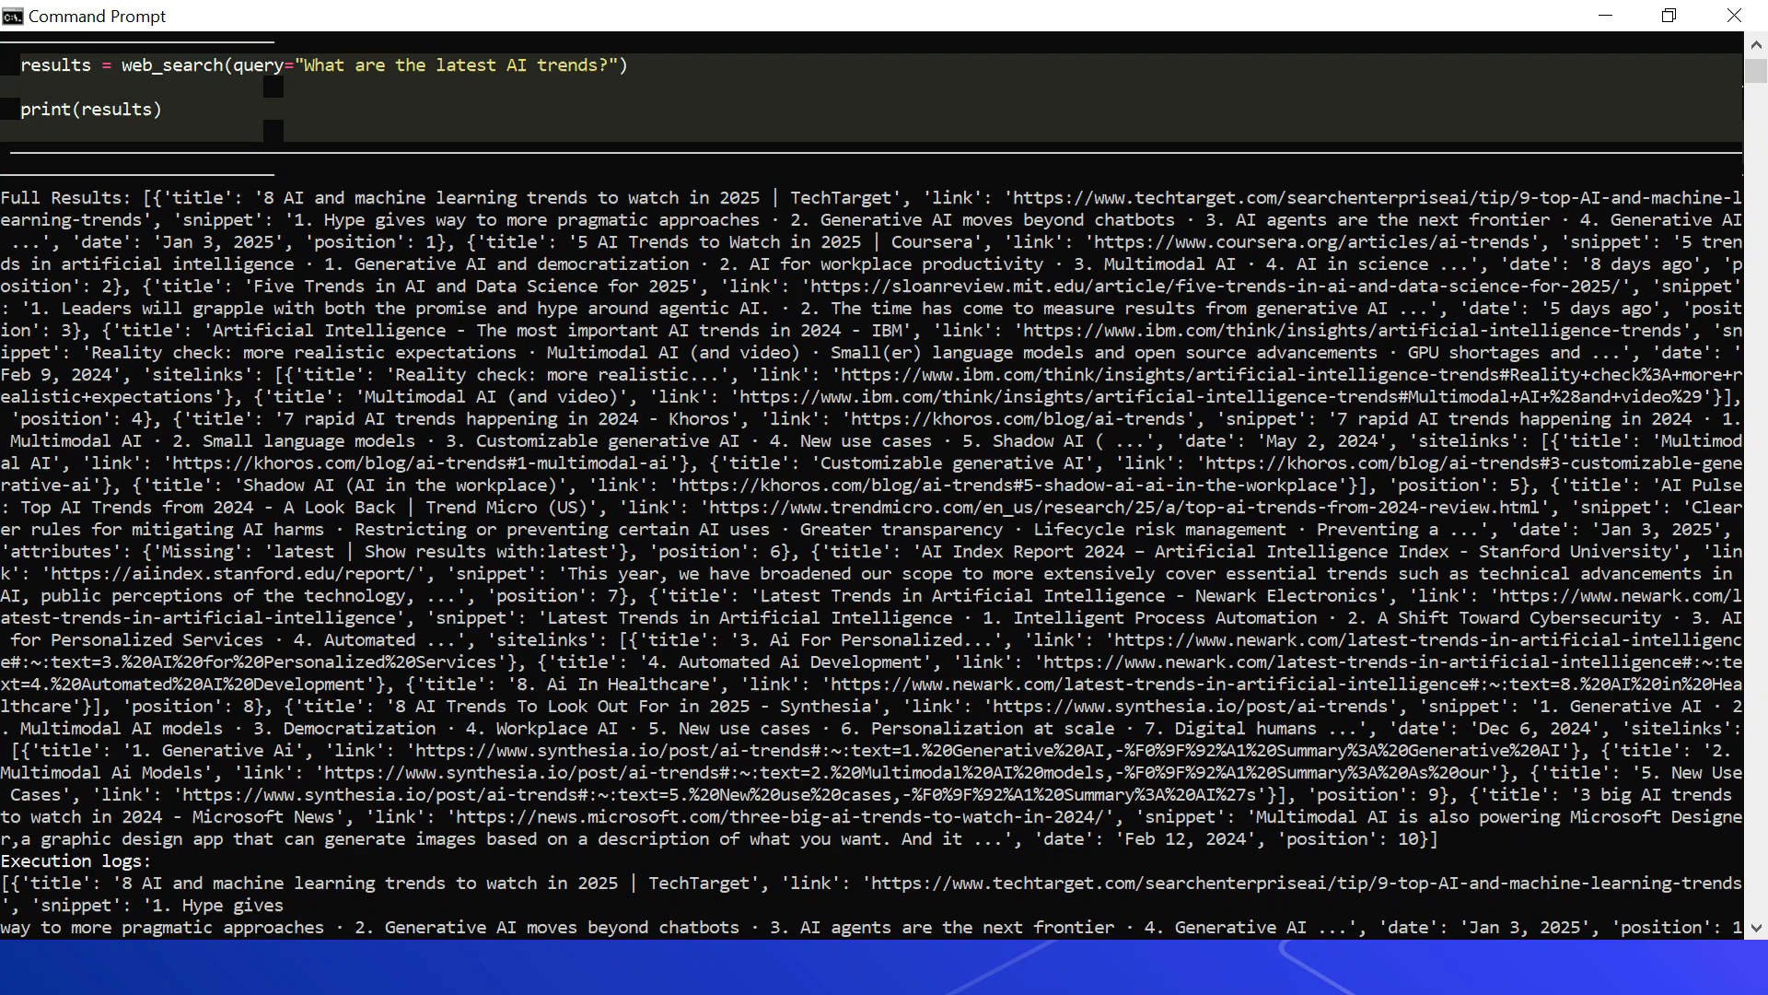
pyautogui.scroll(-3)
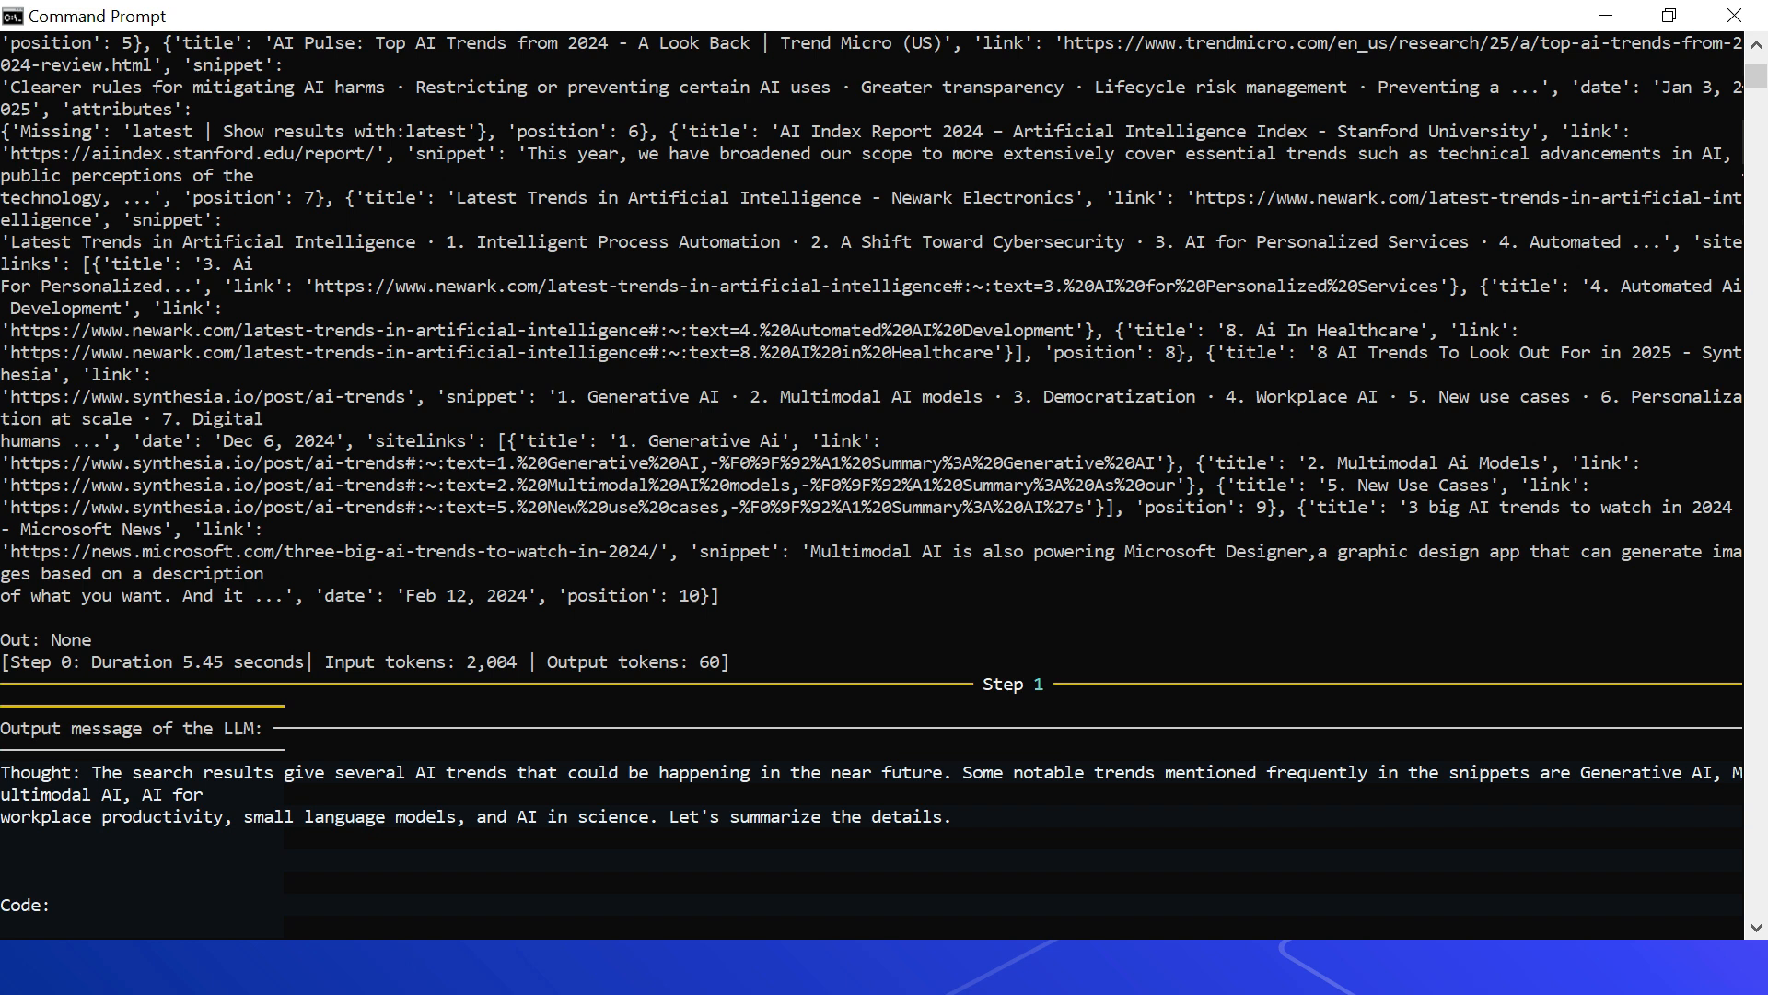
pyautogui.scroll(-3)
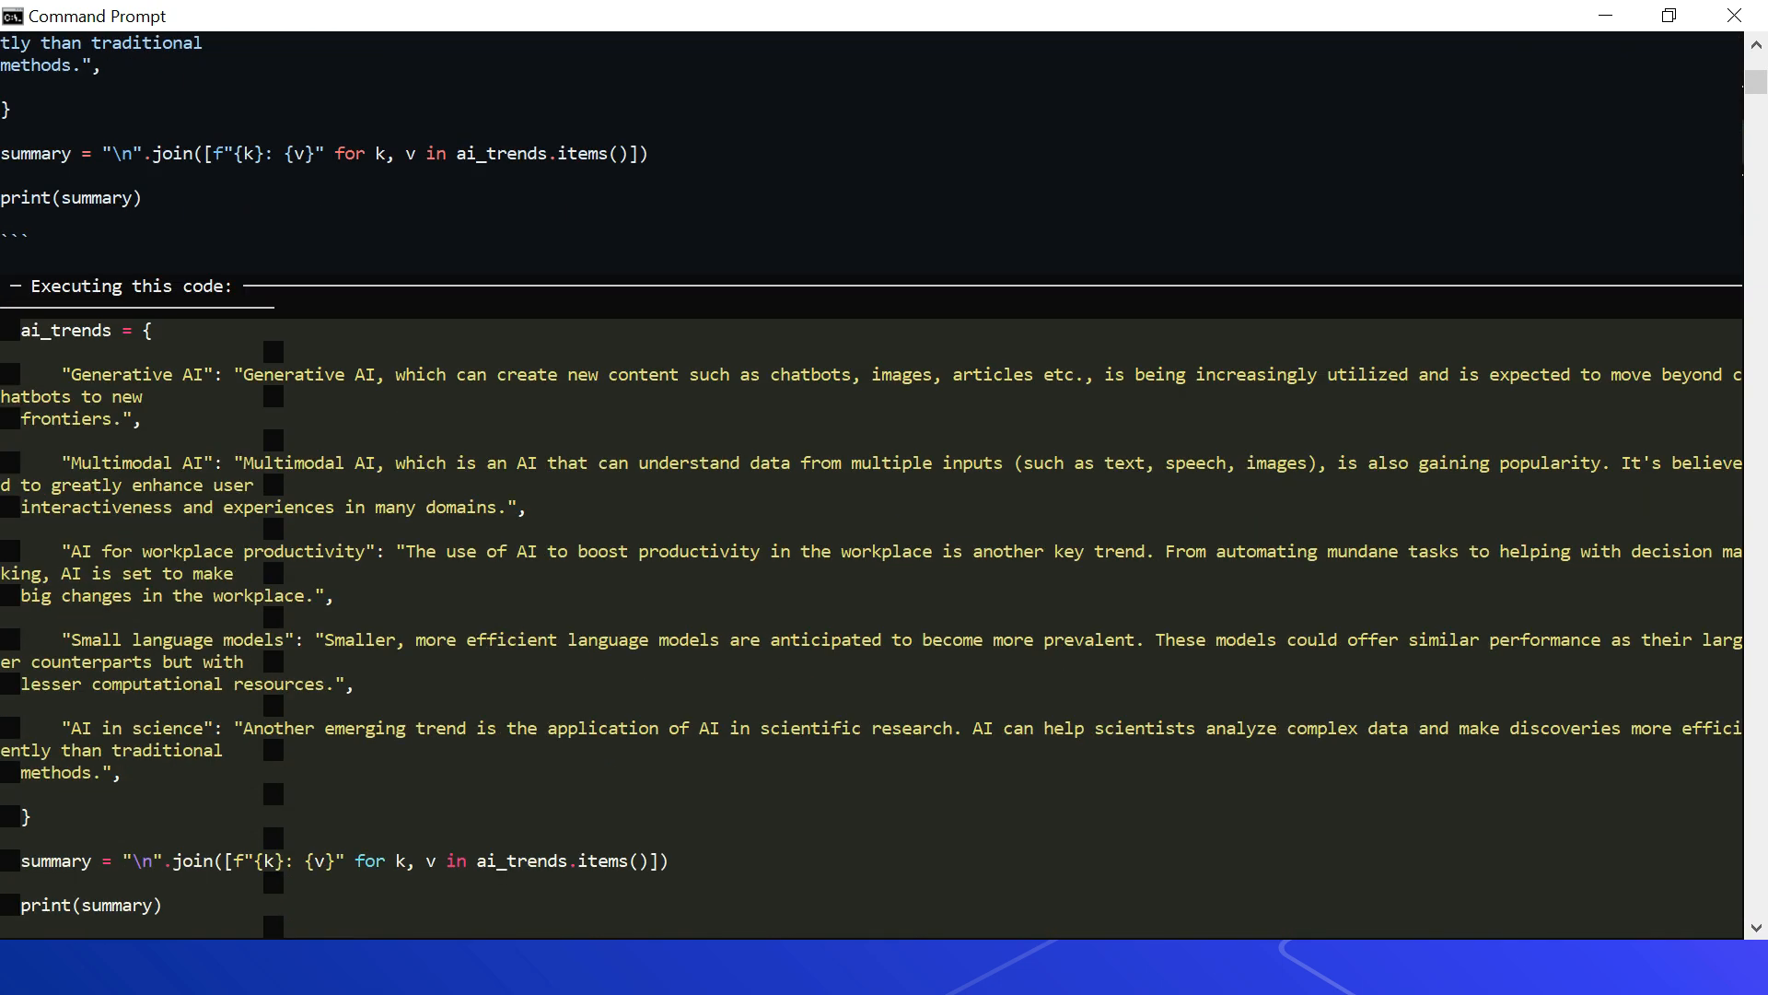
pyautogui.scroll(-3)
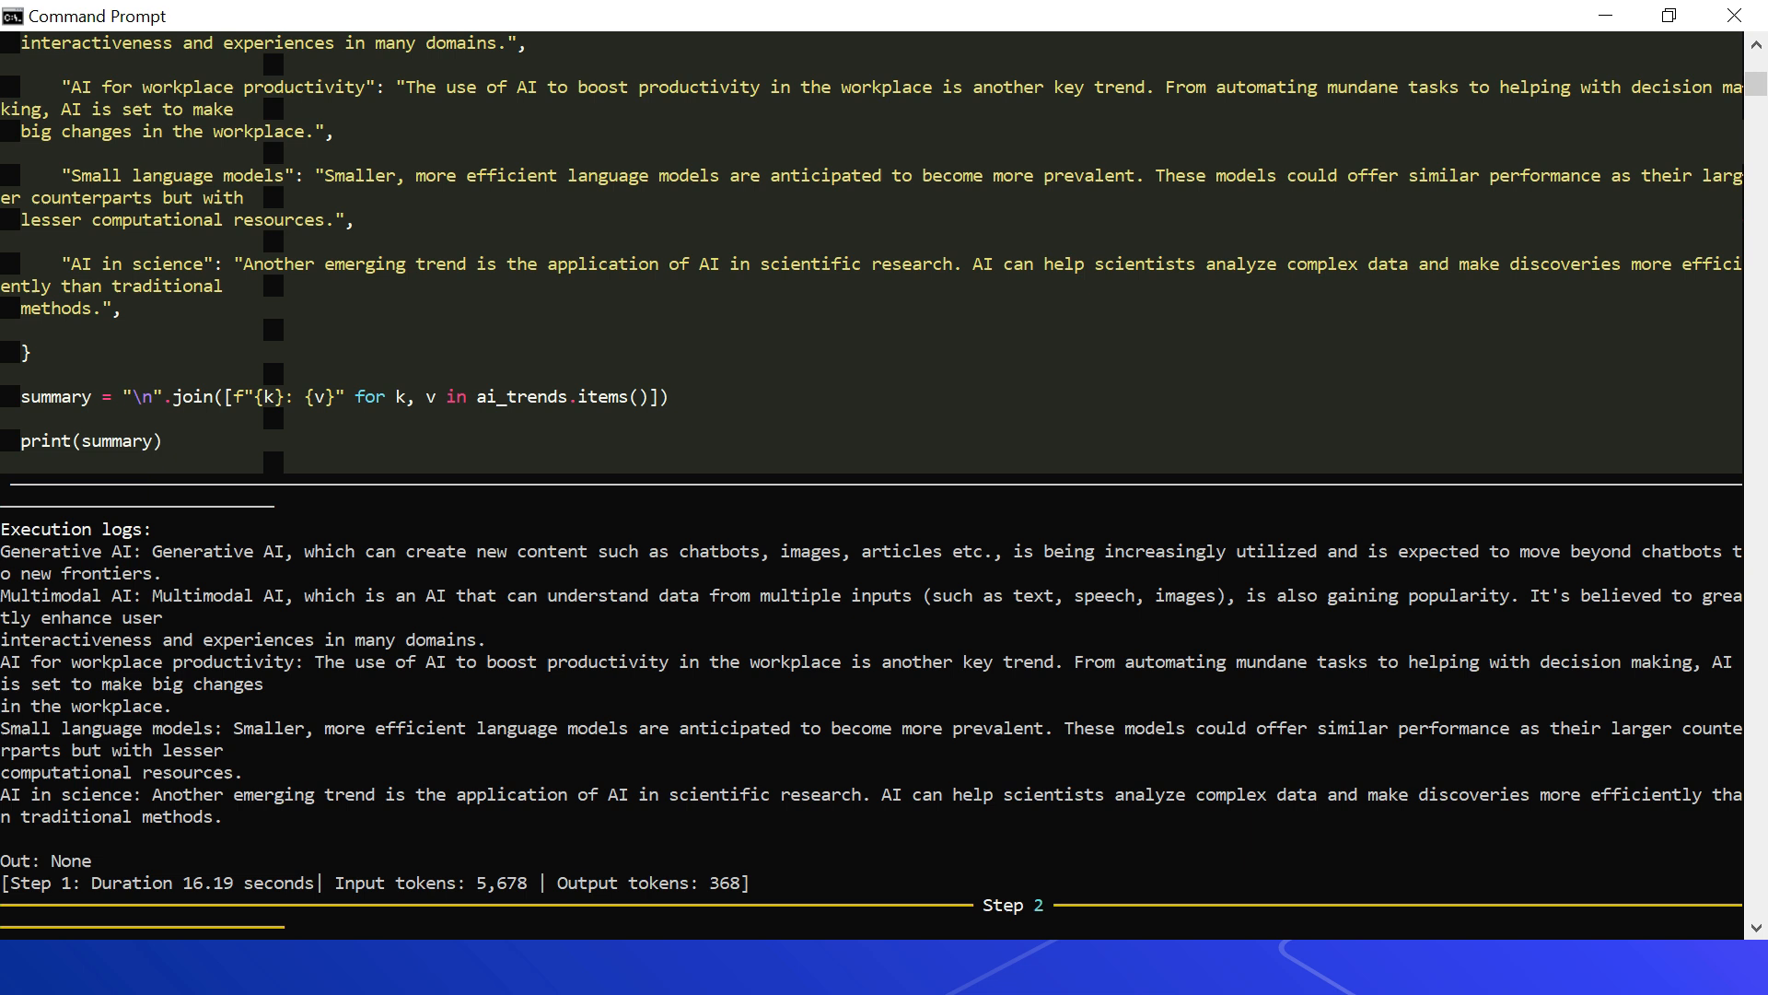
pyautogui.scroll(-3)
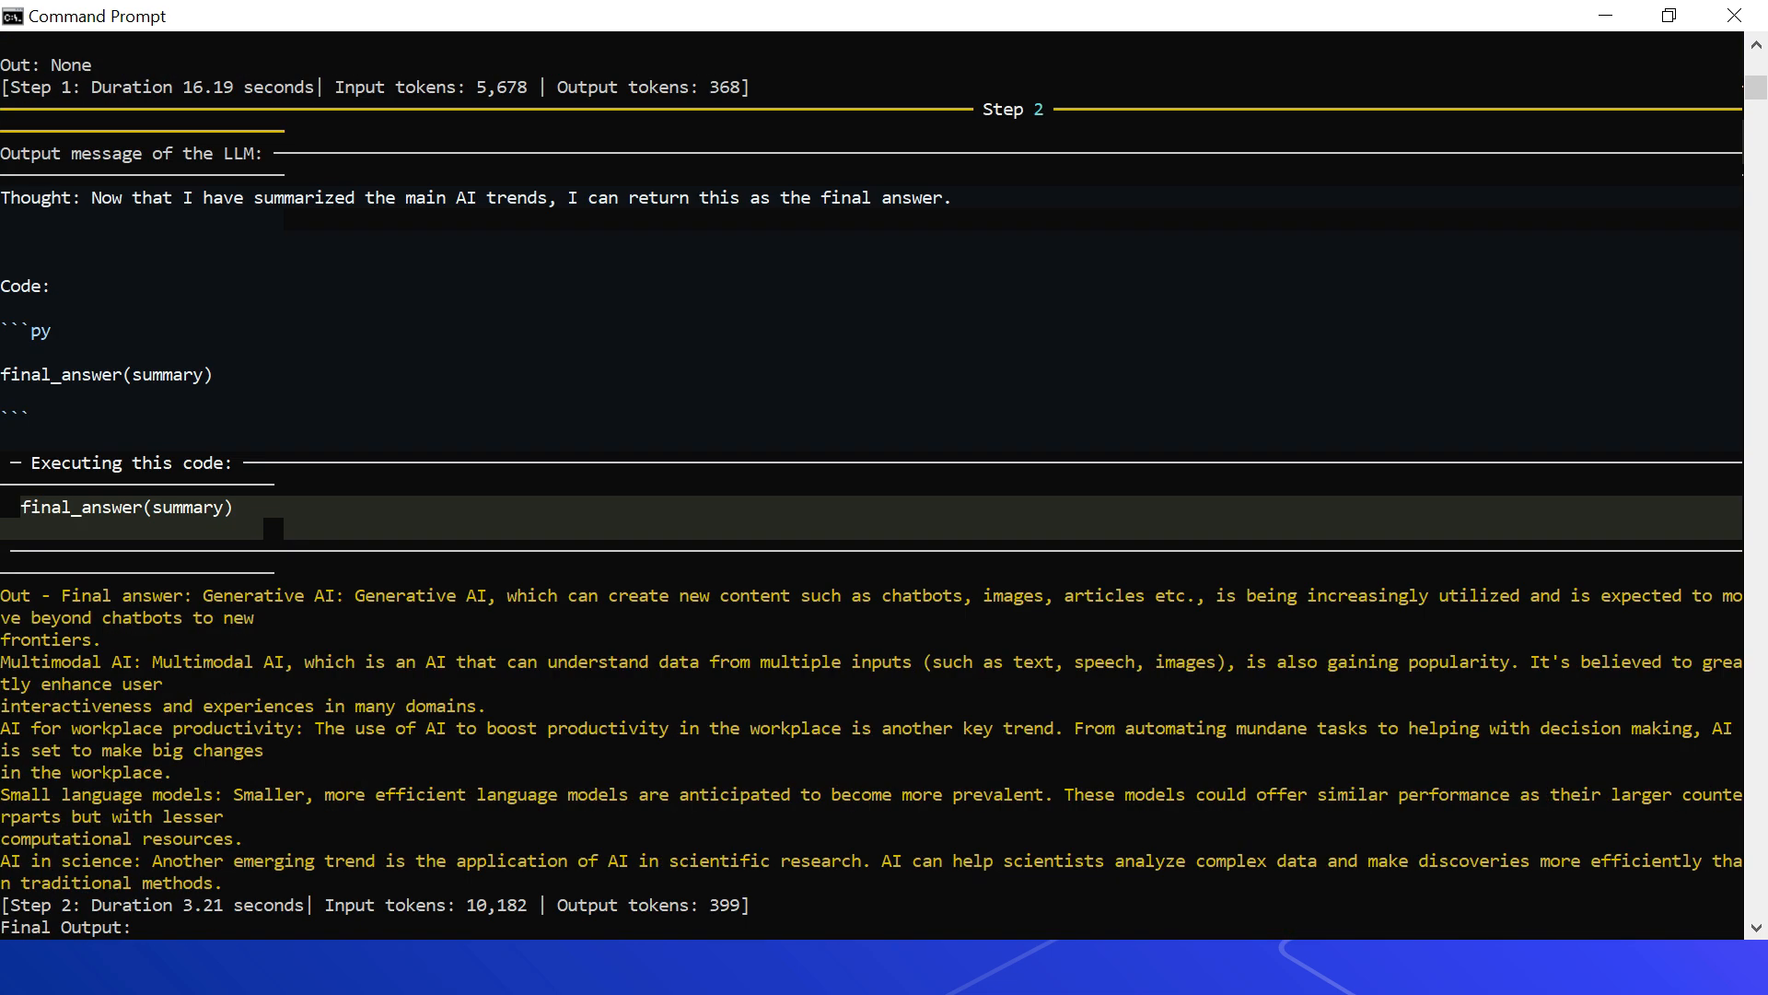
pyautogui.scroll(-3)
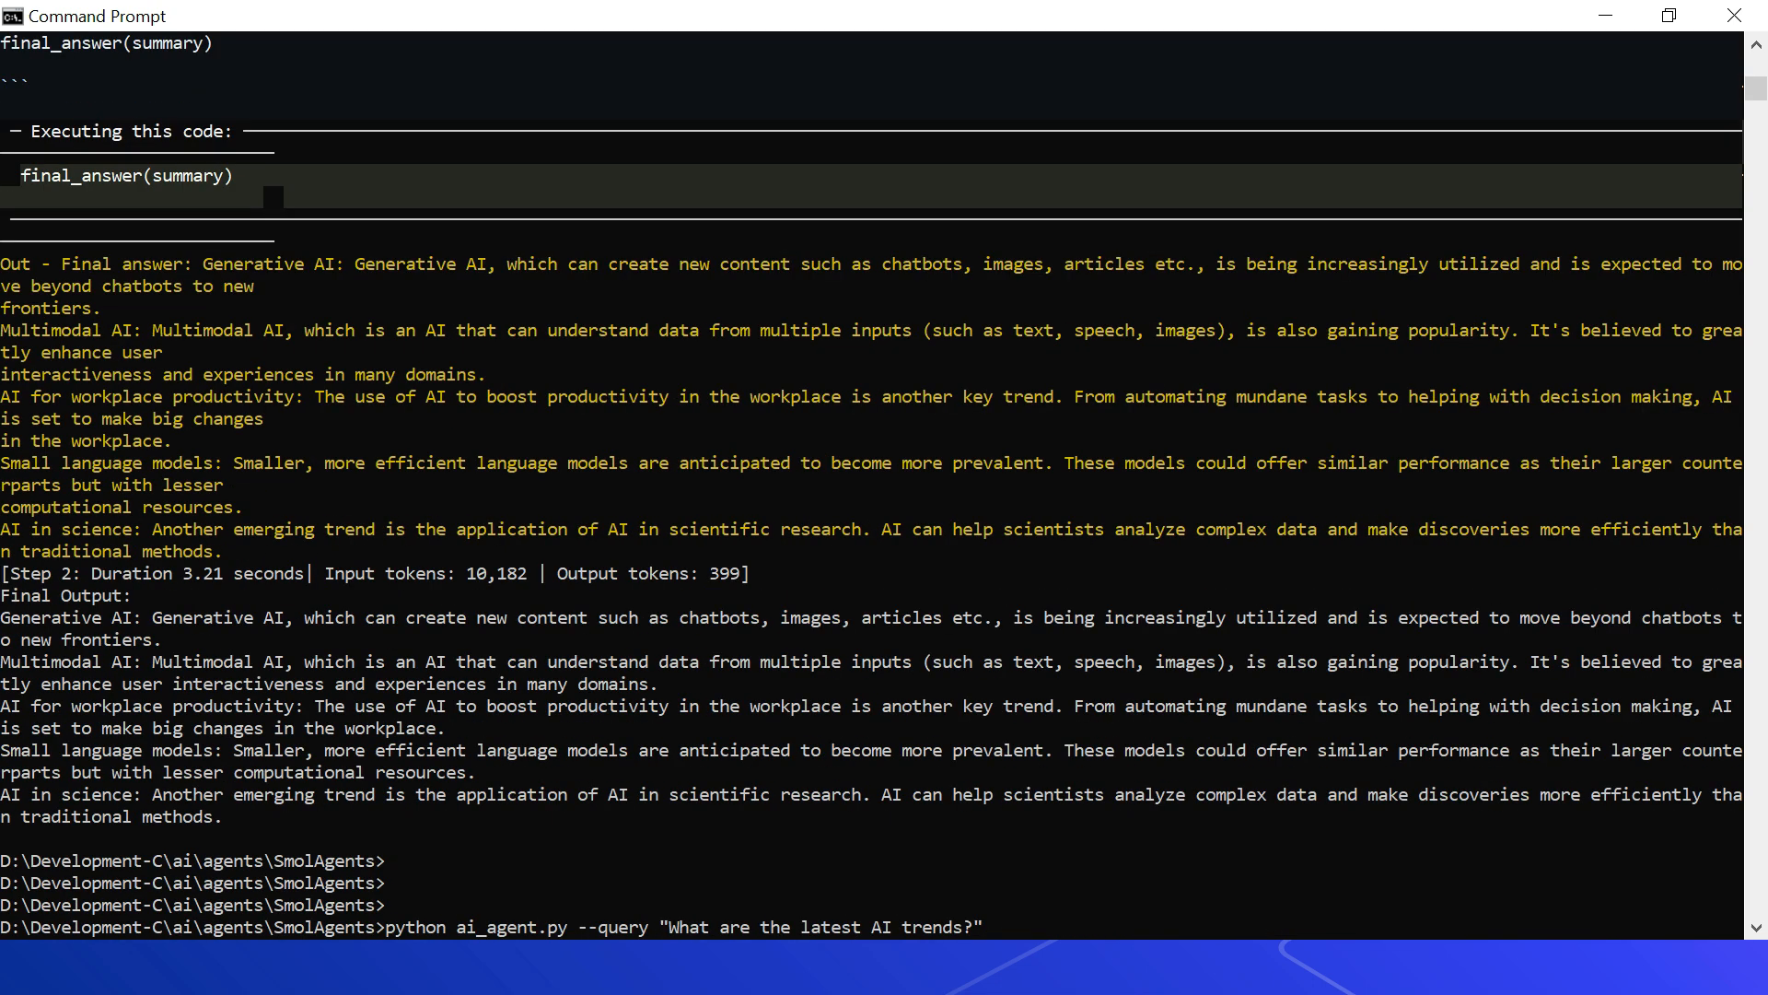